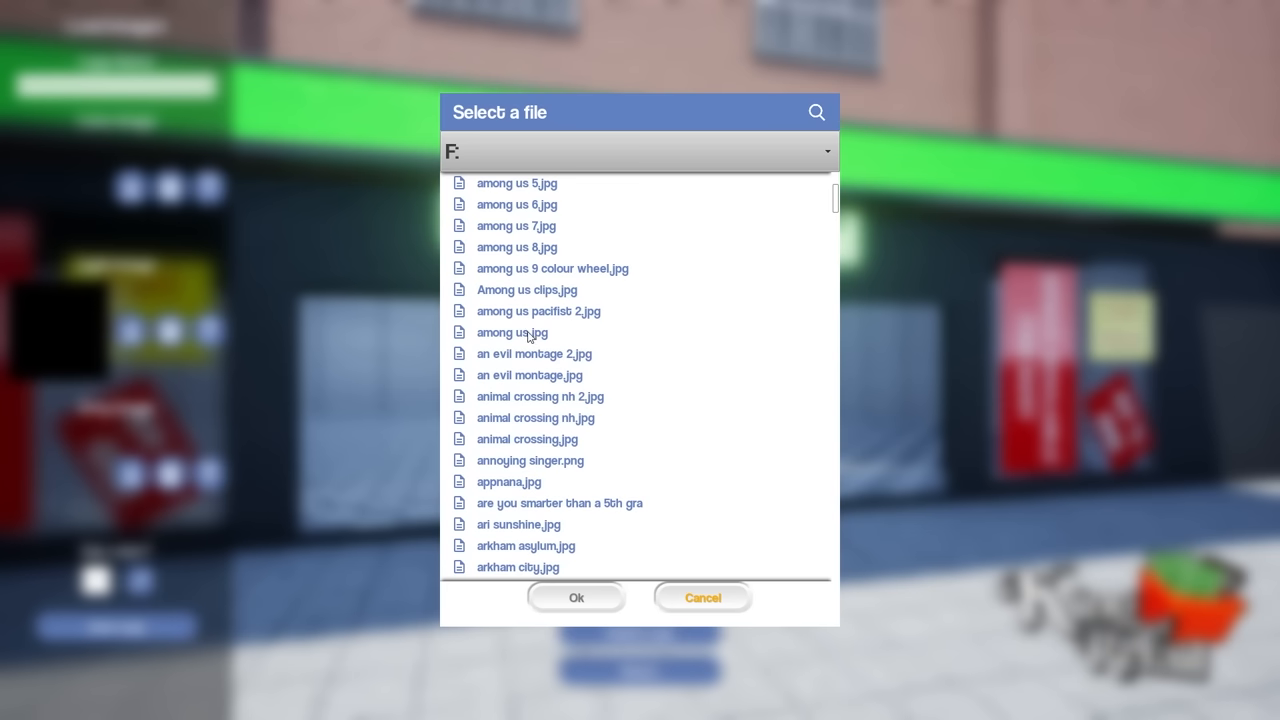
Step: Choose 'among us.jpg' and confirm it as the company logo
left_click(512, 332)
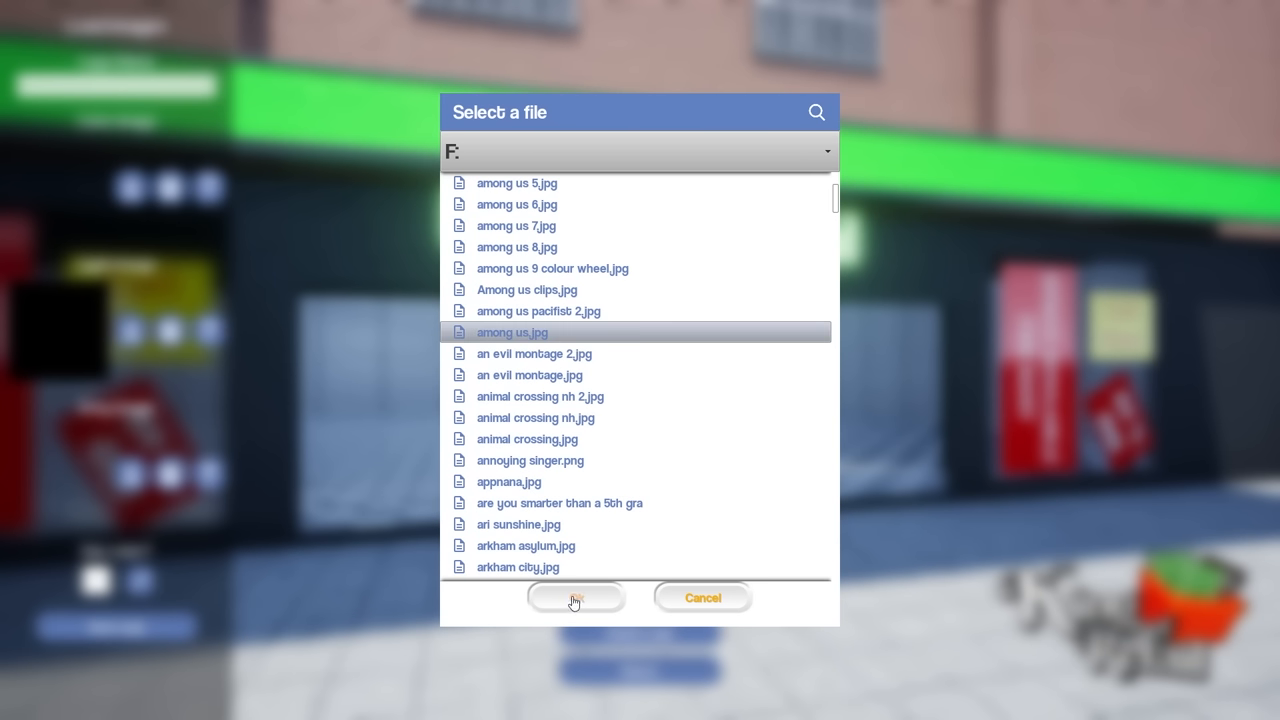
left_click(576, 596)
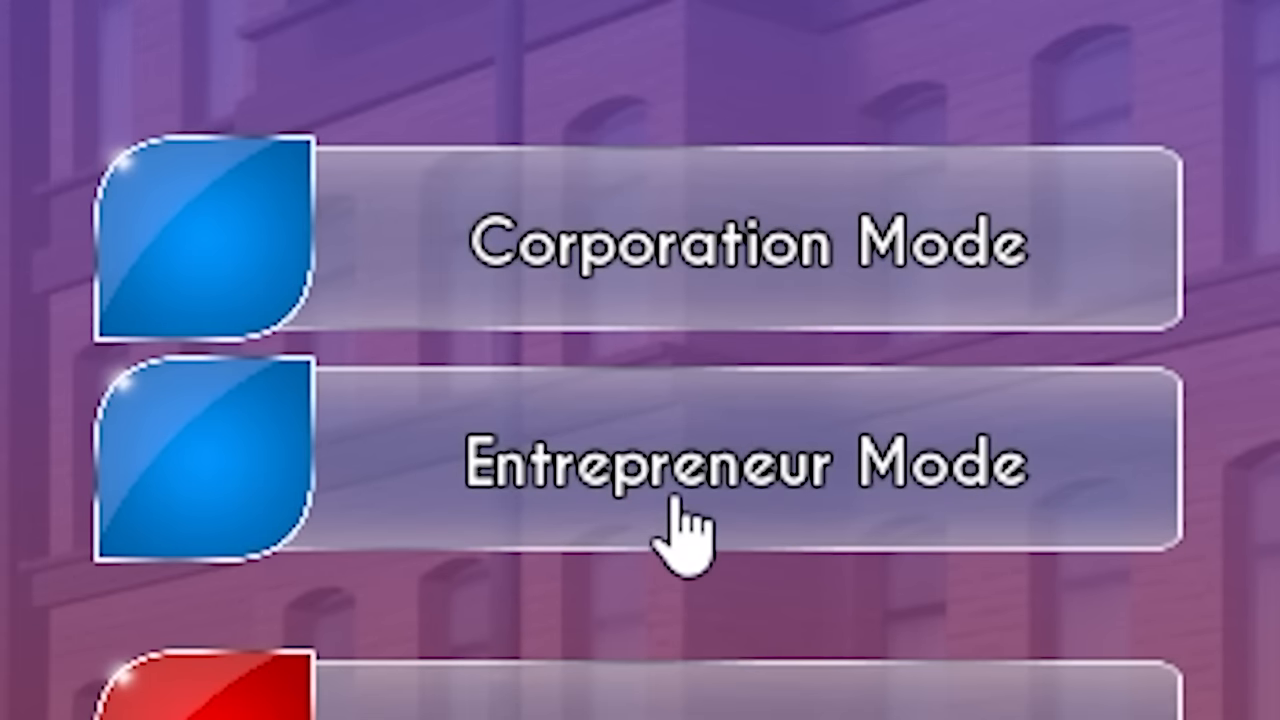
Step: Start Entrepreneur Mode and confirm the Strip Club store setup
left_click(684, 464)
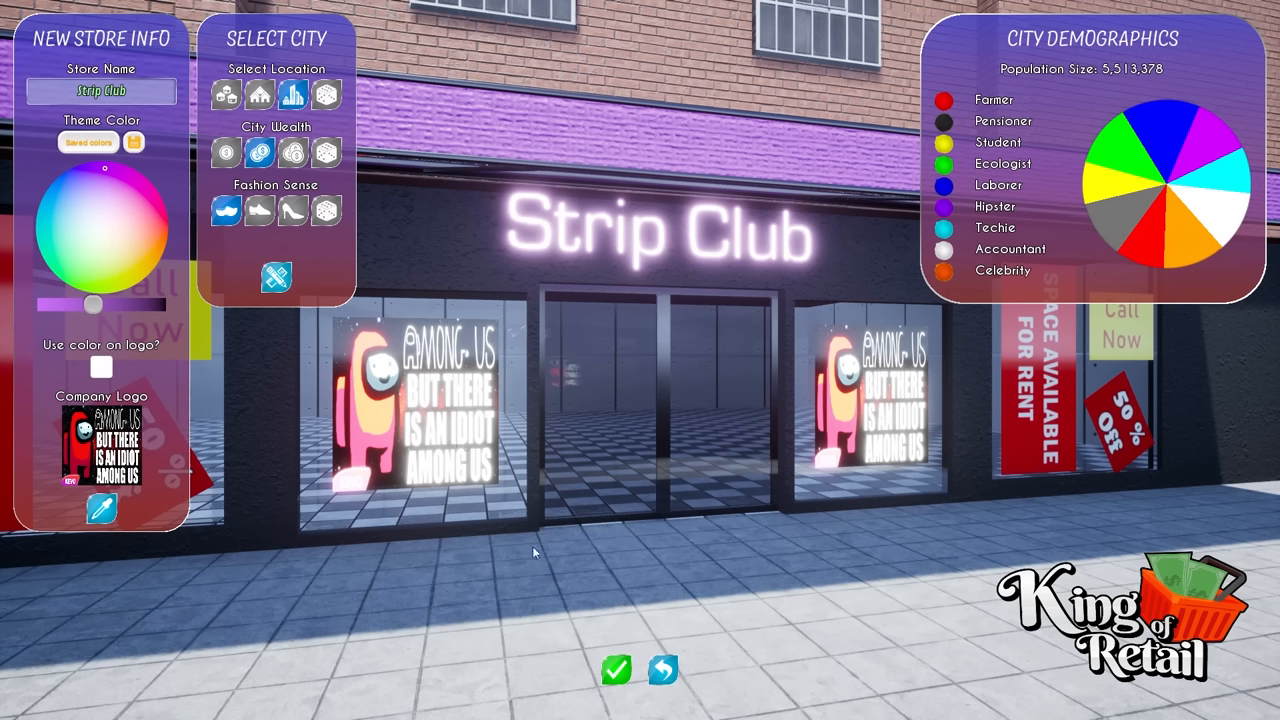
mouse_move(536, 152)
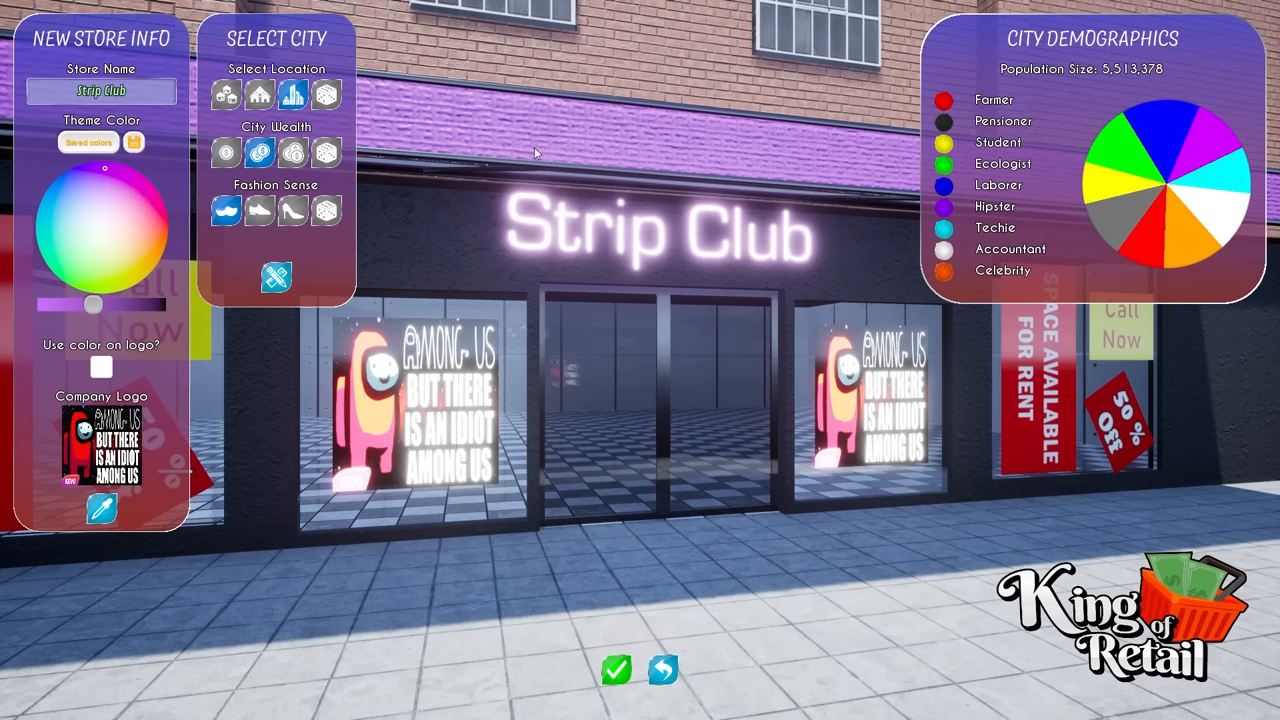
mouse_move(710, 172)
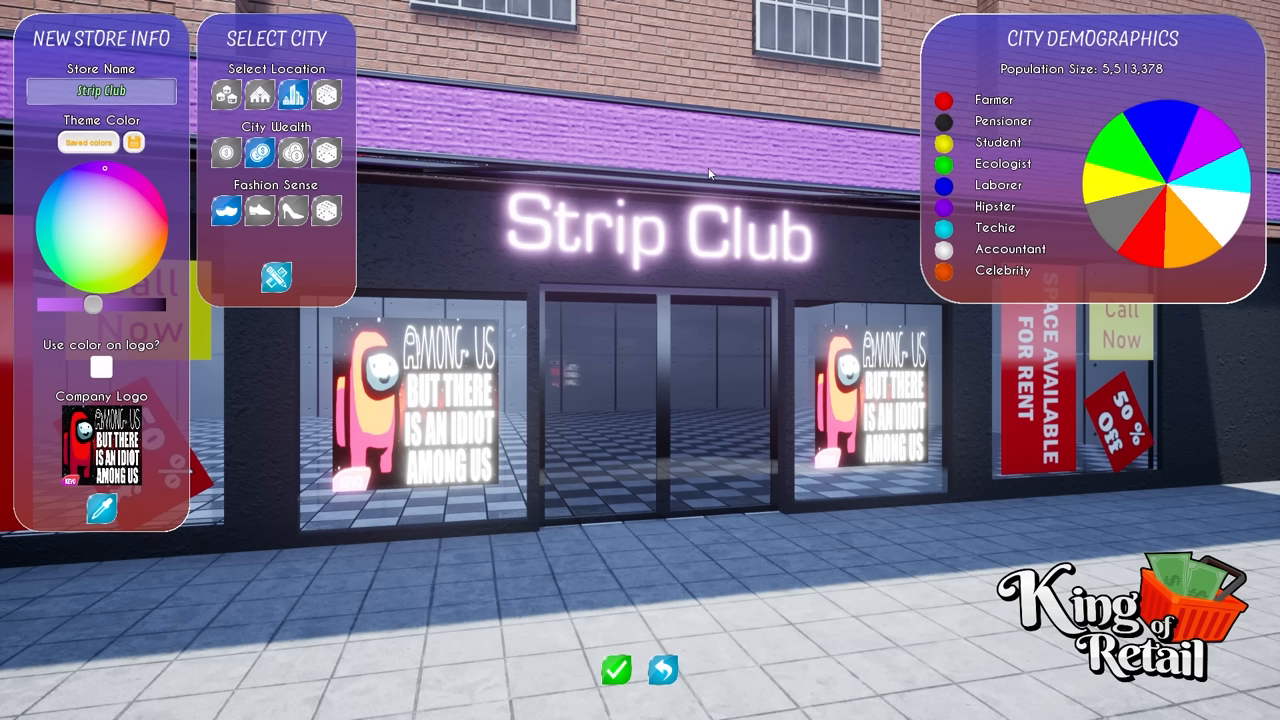
left_click(616, 668)
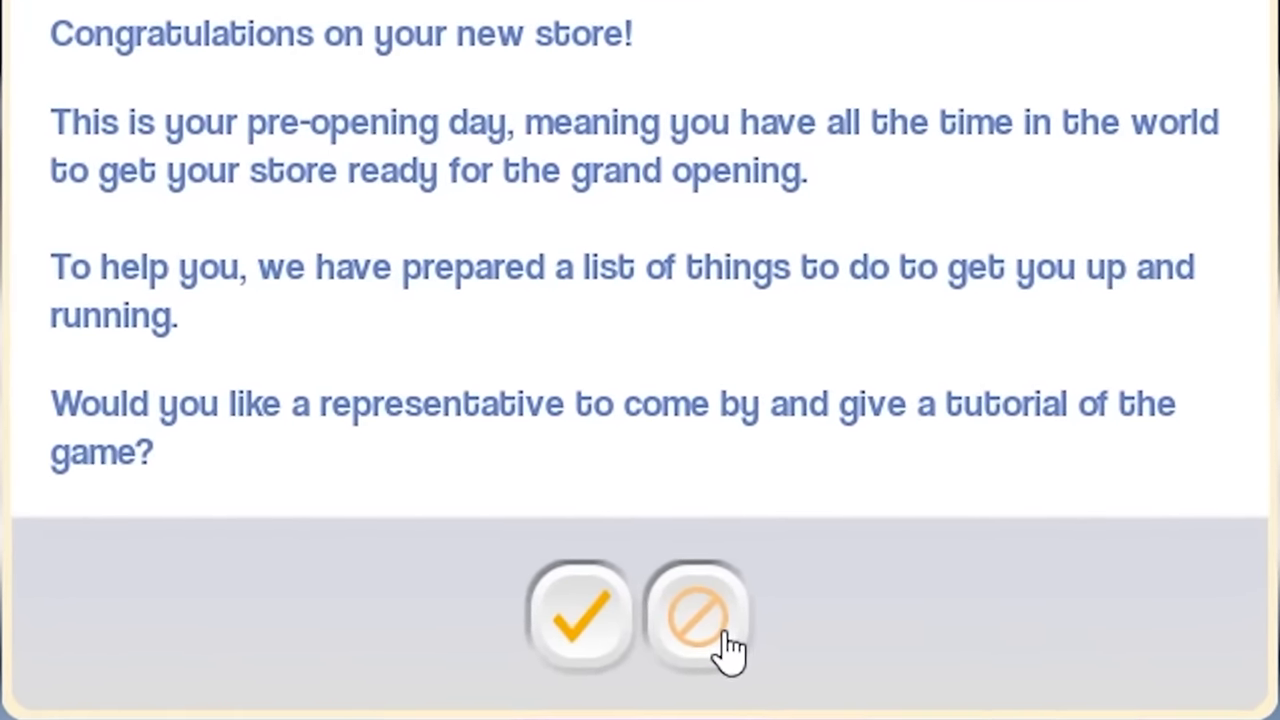
Step: Decline the tutorial offer and choose No to stay in the game
left_click(696, 616)
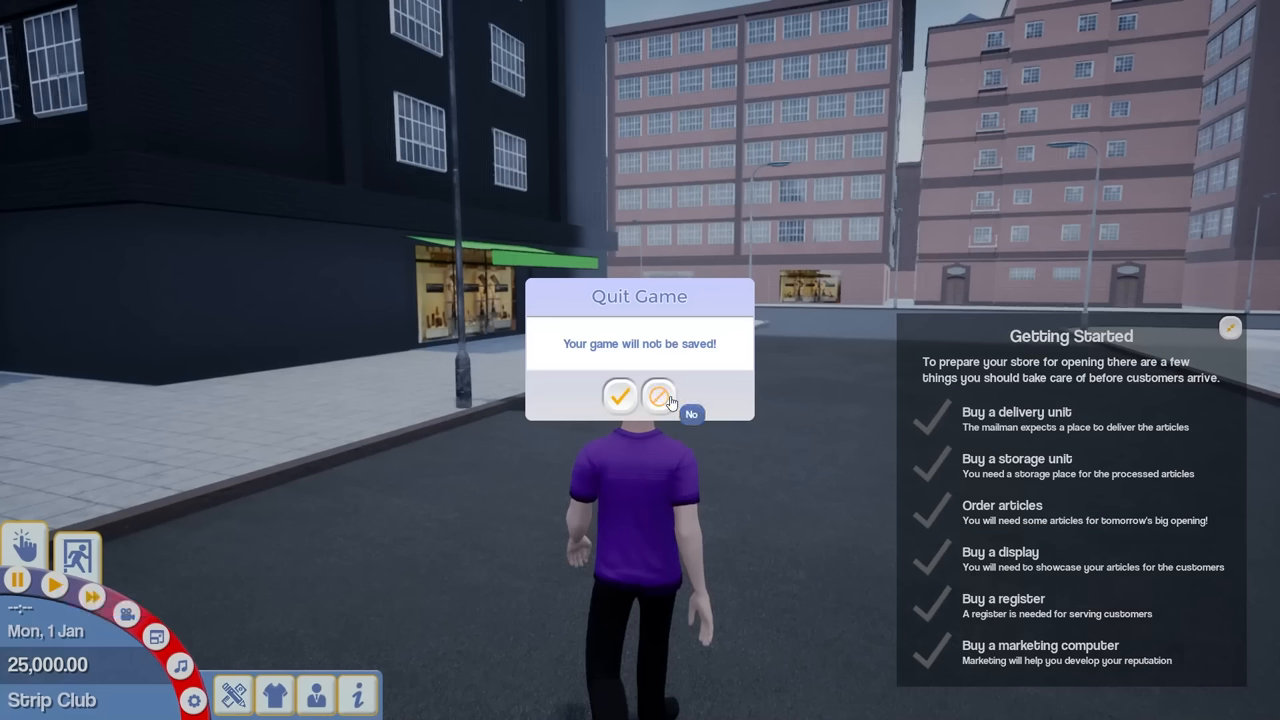
left_click(660, 396)
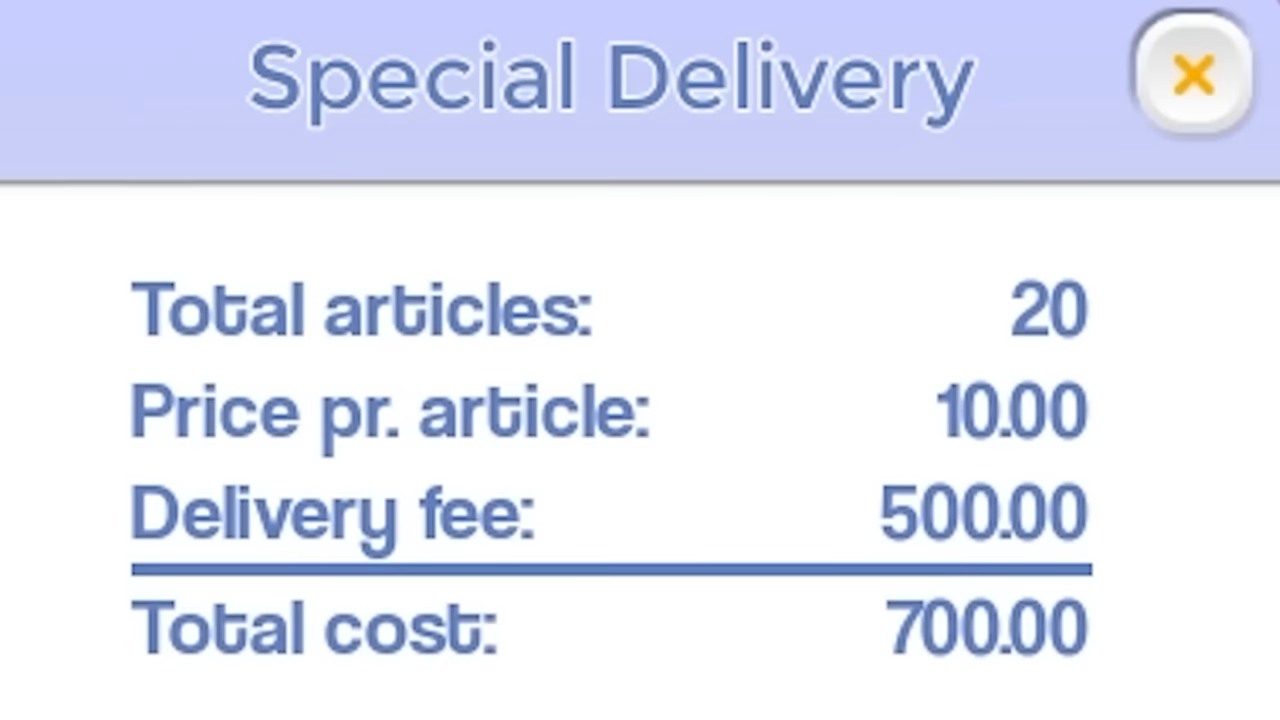
Step: Confirm the special delivery of 20 articles totalling 700 and let the day play out
left_click(1192, 72)
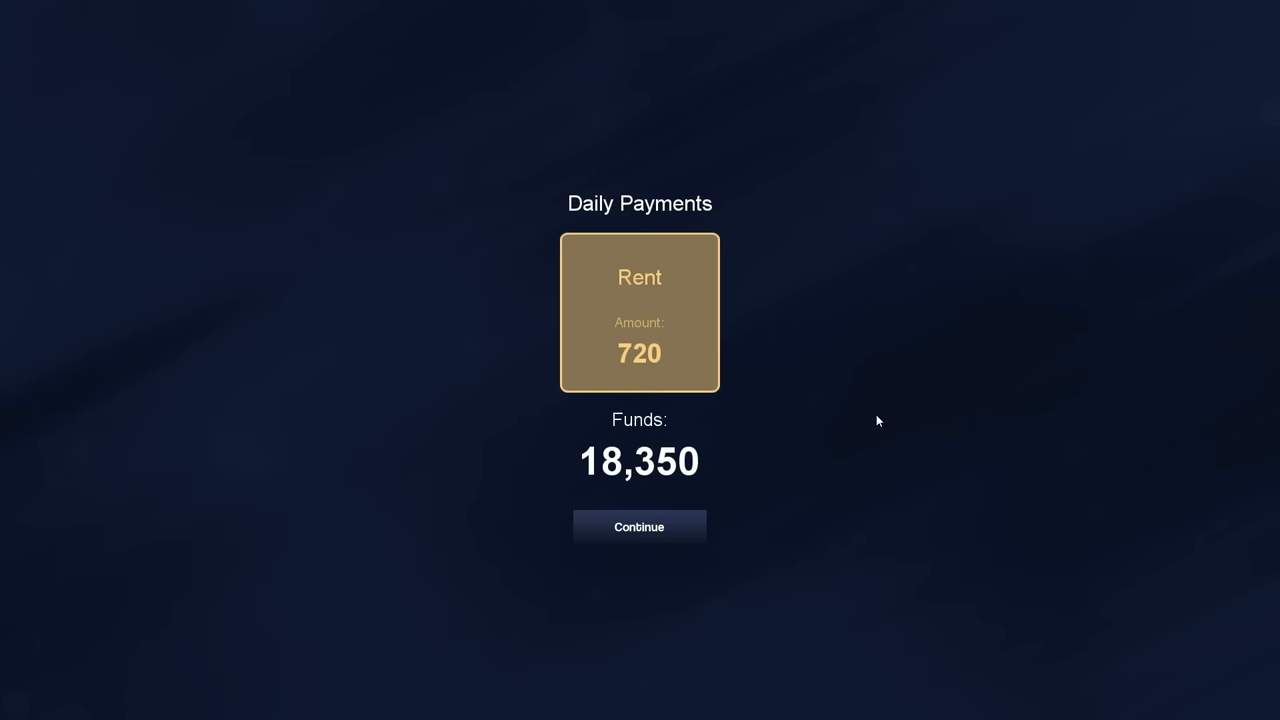
Step: Continue past daily payments, confirm catalogue advertising, then take a 50,000 bank loan on the store computer
left_click(638, 528)
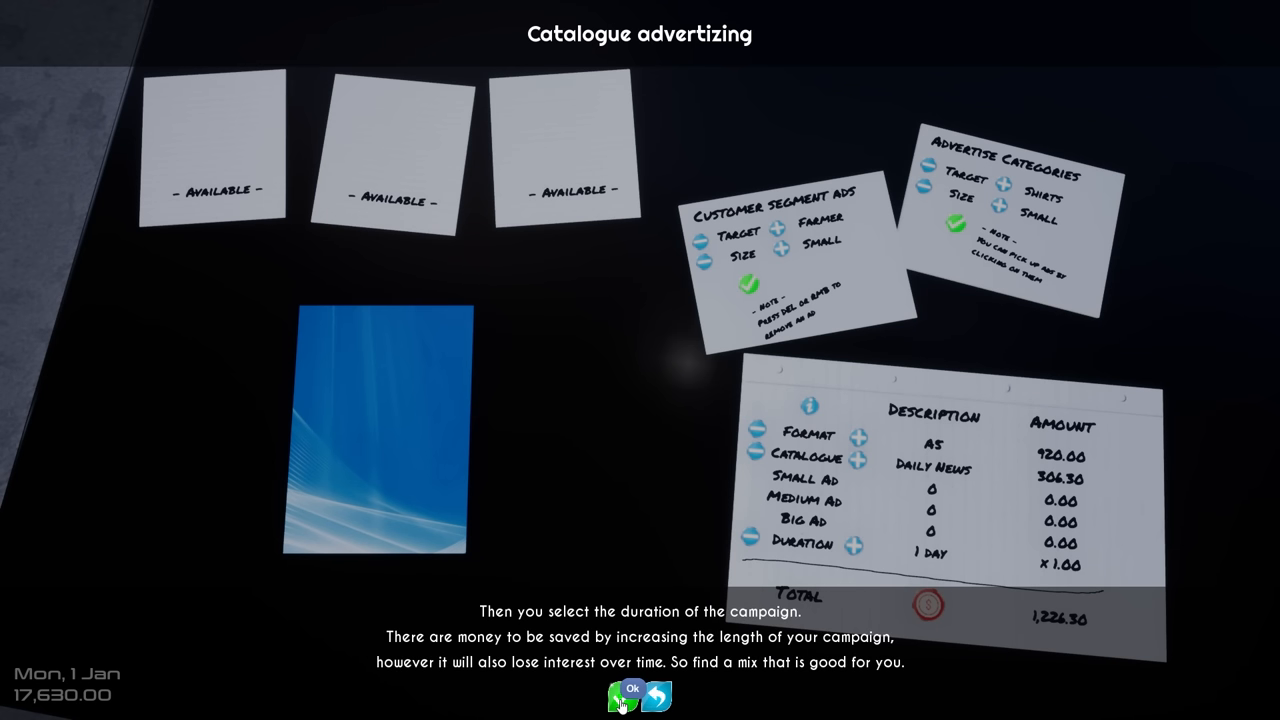
left_click(622, 692)
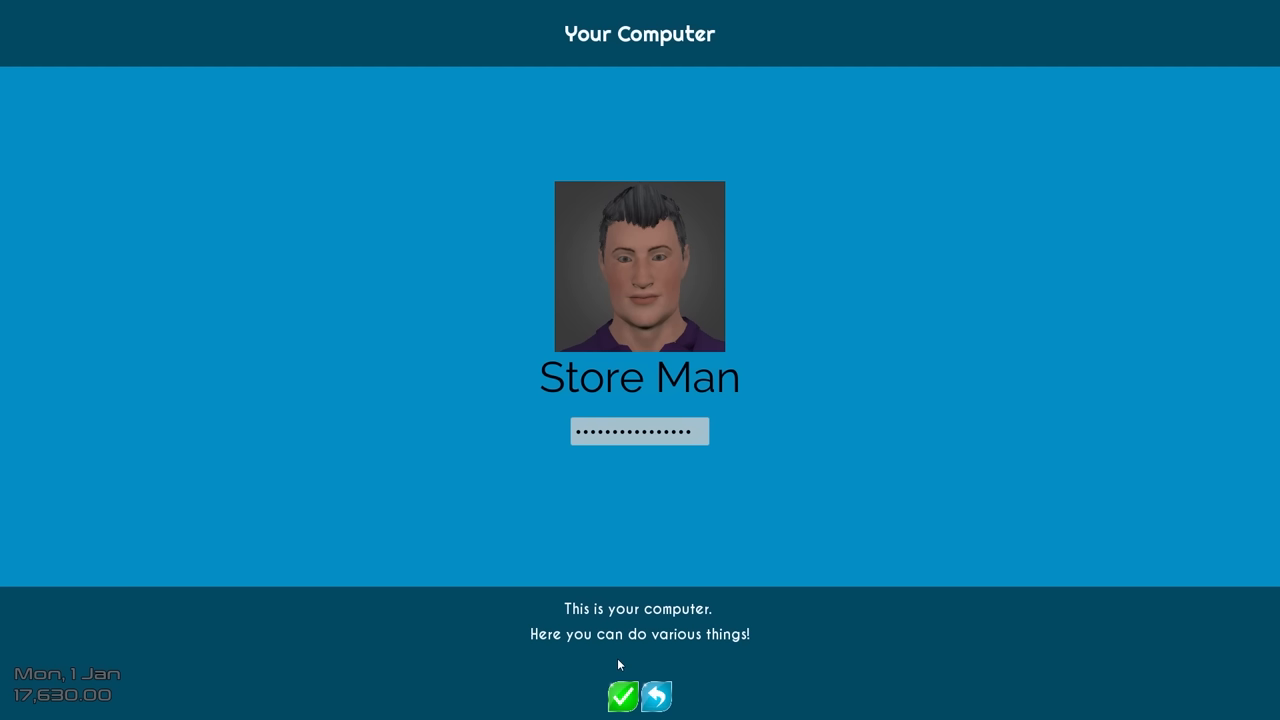
left_click(624, 696)
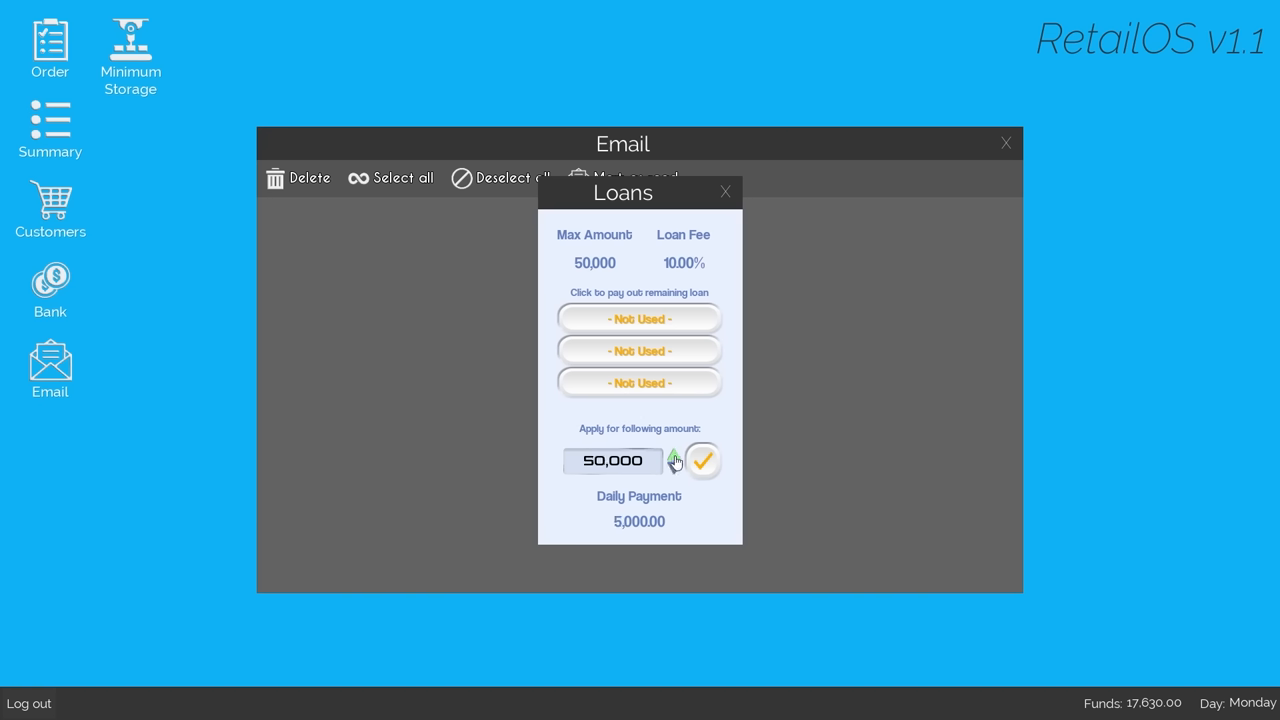
left_click(704, 460)
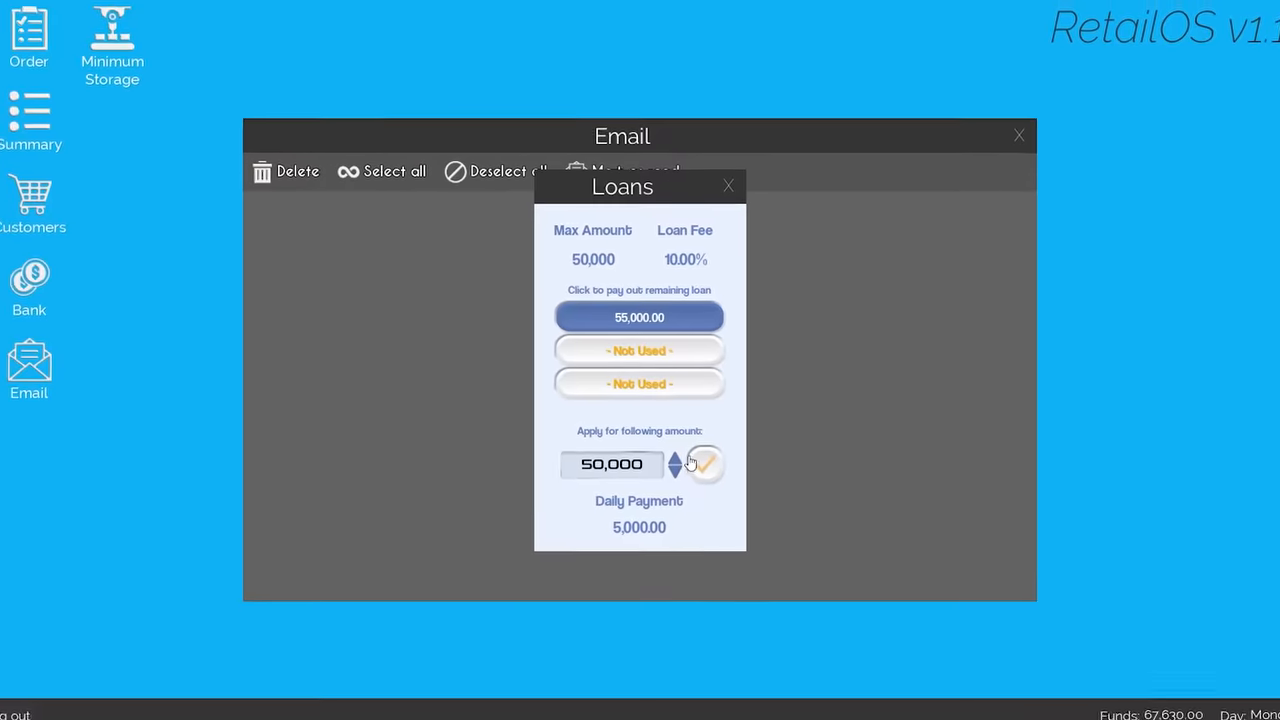
left_click(704, 464)
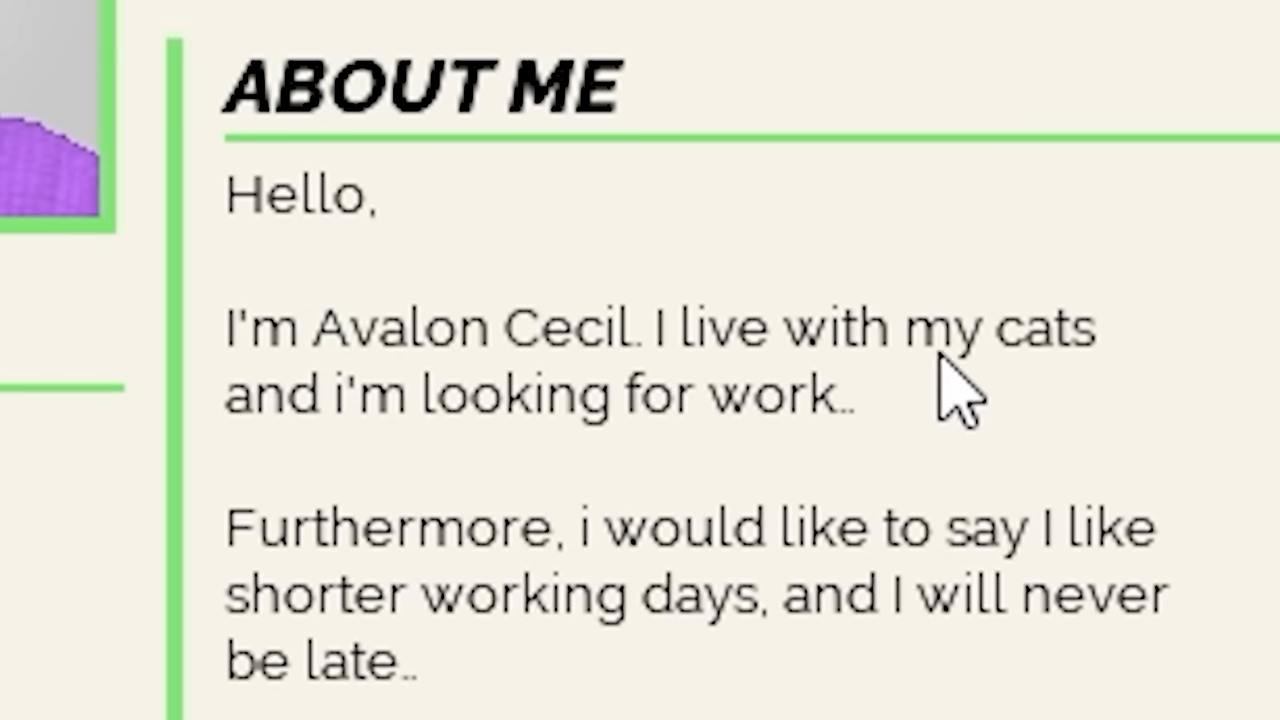
mouse_move(896, 510)
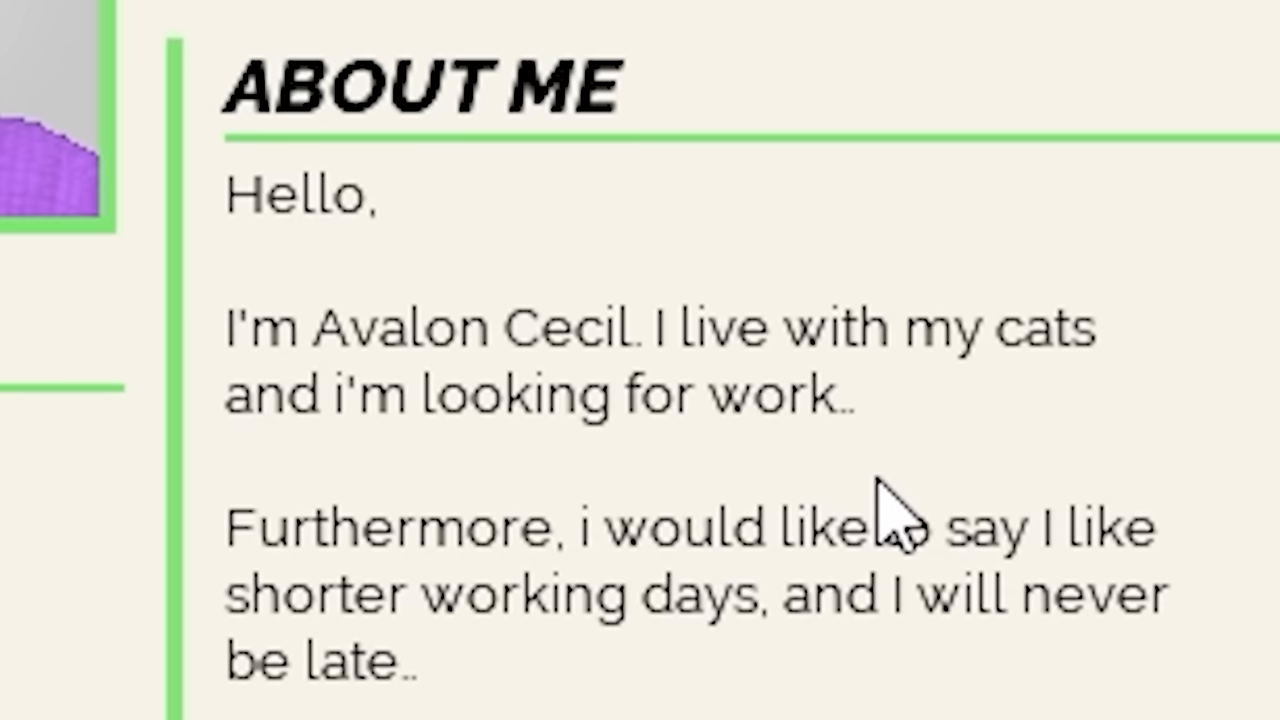
Step: Browse past Avalon Cecil's application to Terria Reyna, the lemonade-stand applicant
scroll("down", 3)
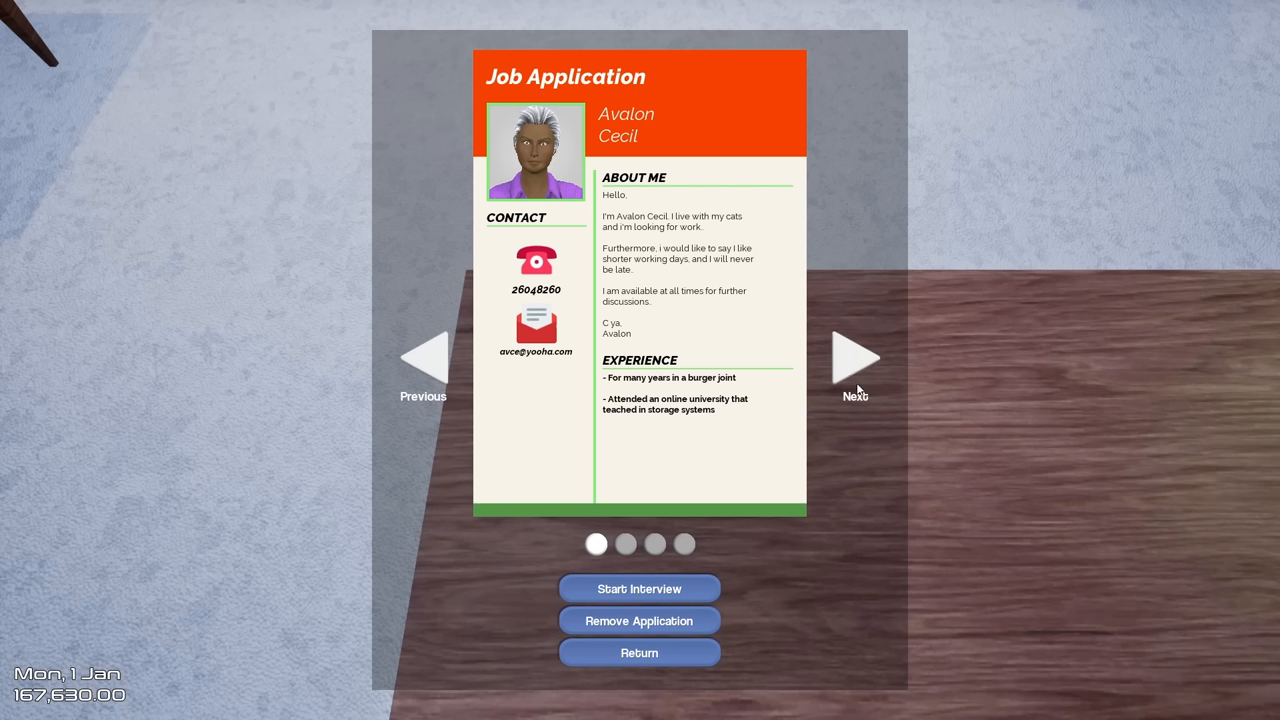
left_click(856, 358)
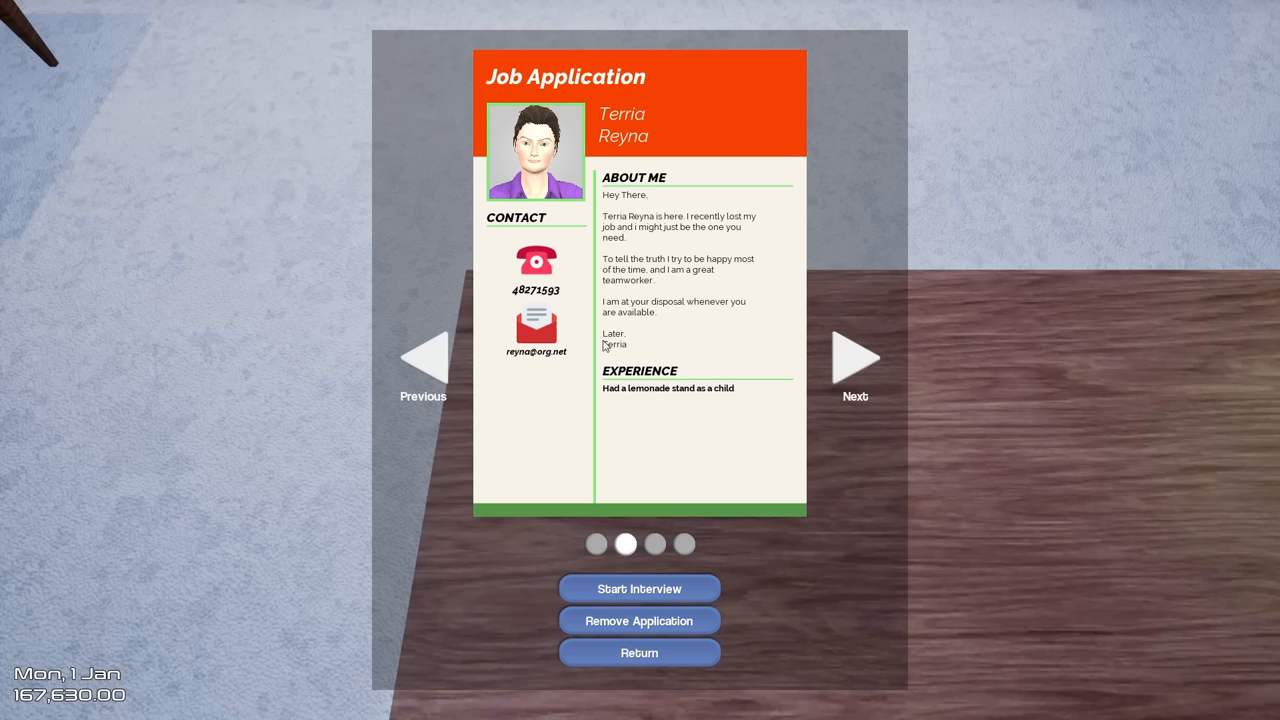
Step: Interview Terria Reyna, spend her 4 skill points and complete at a 250-per-hour wage
left_click(640, 588)
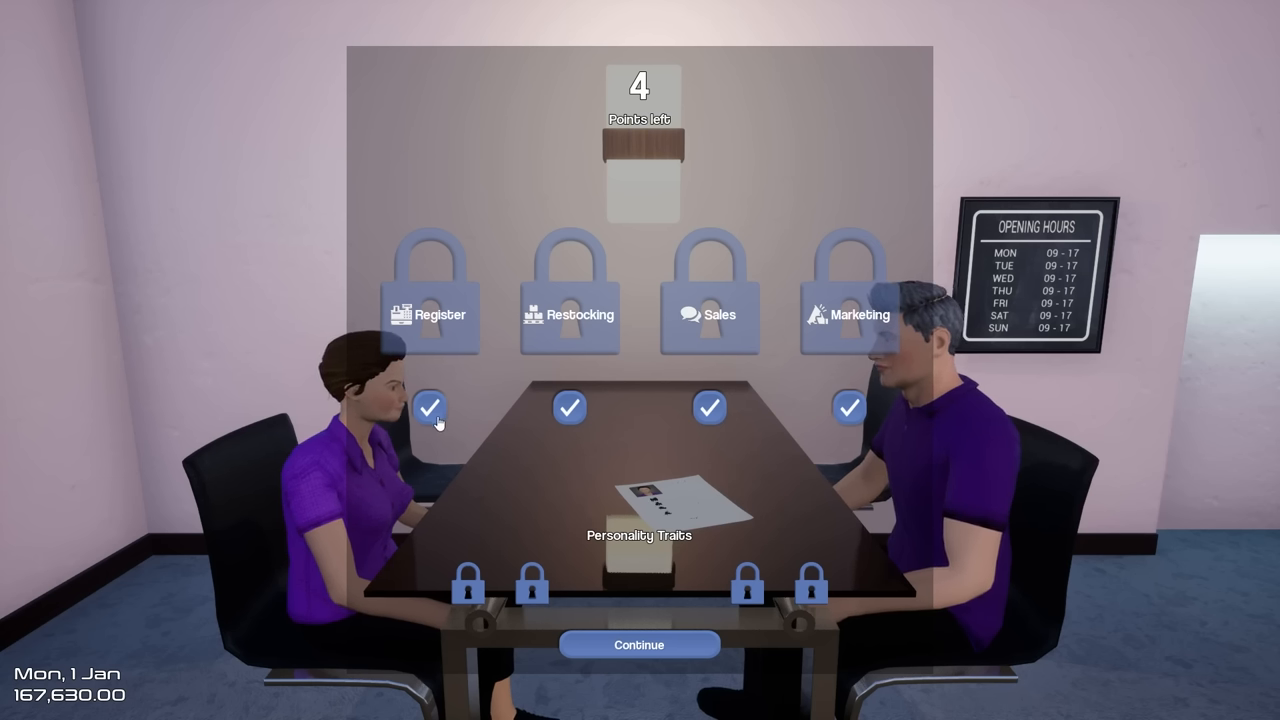
mouse_move(678, 418)
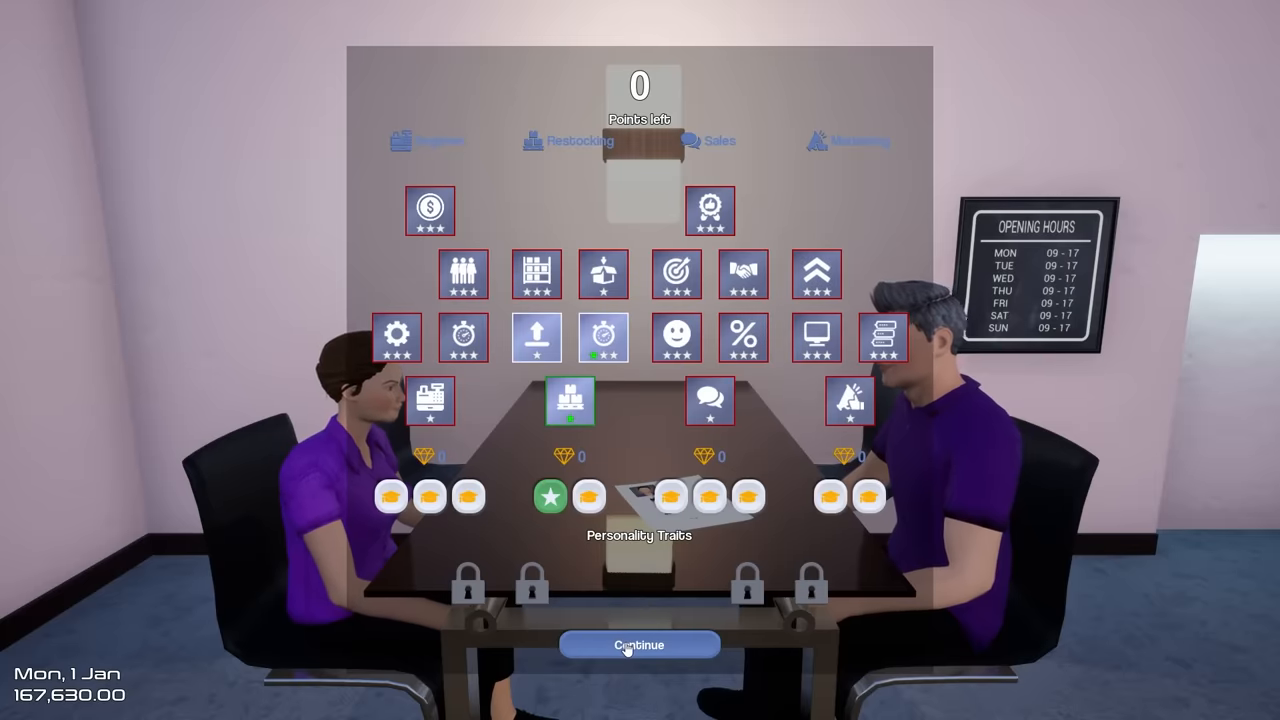
left_click(640, 644)
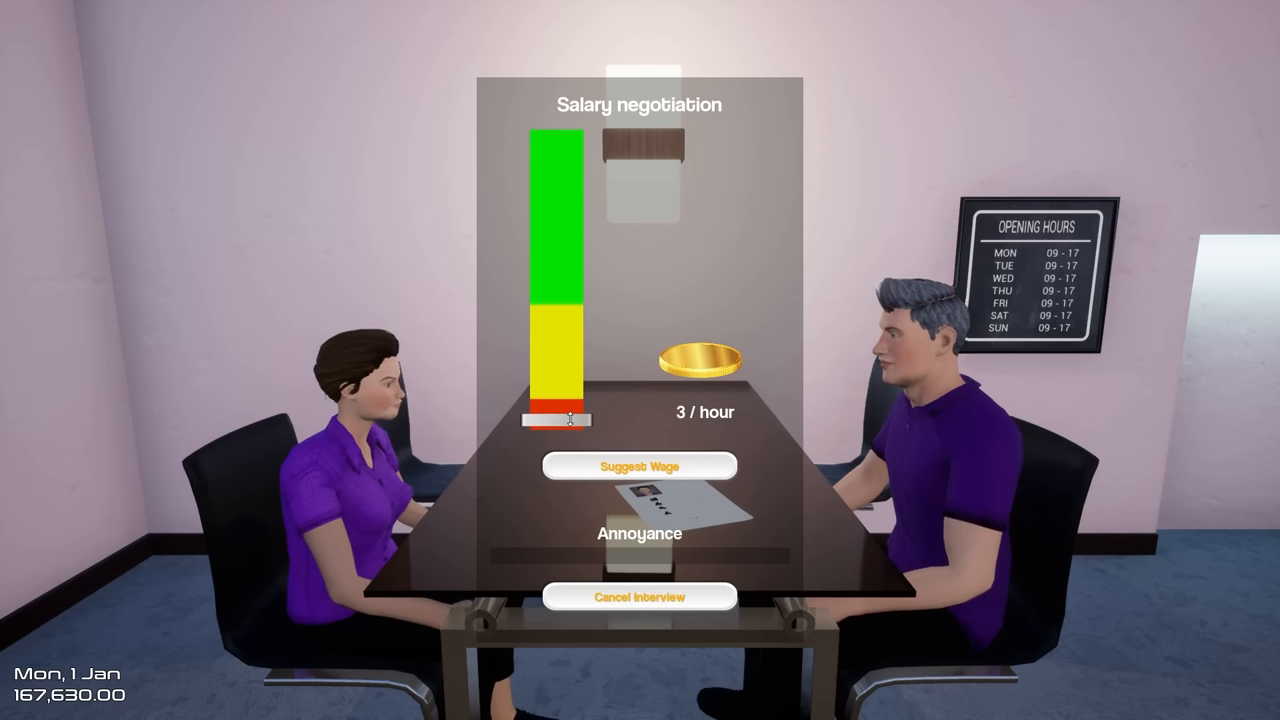
left_click_drag(560, 420, 560, 424)
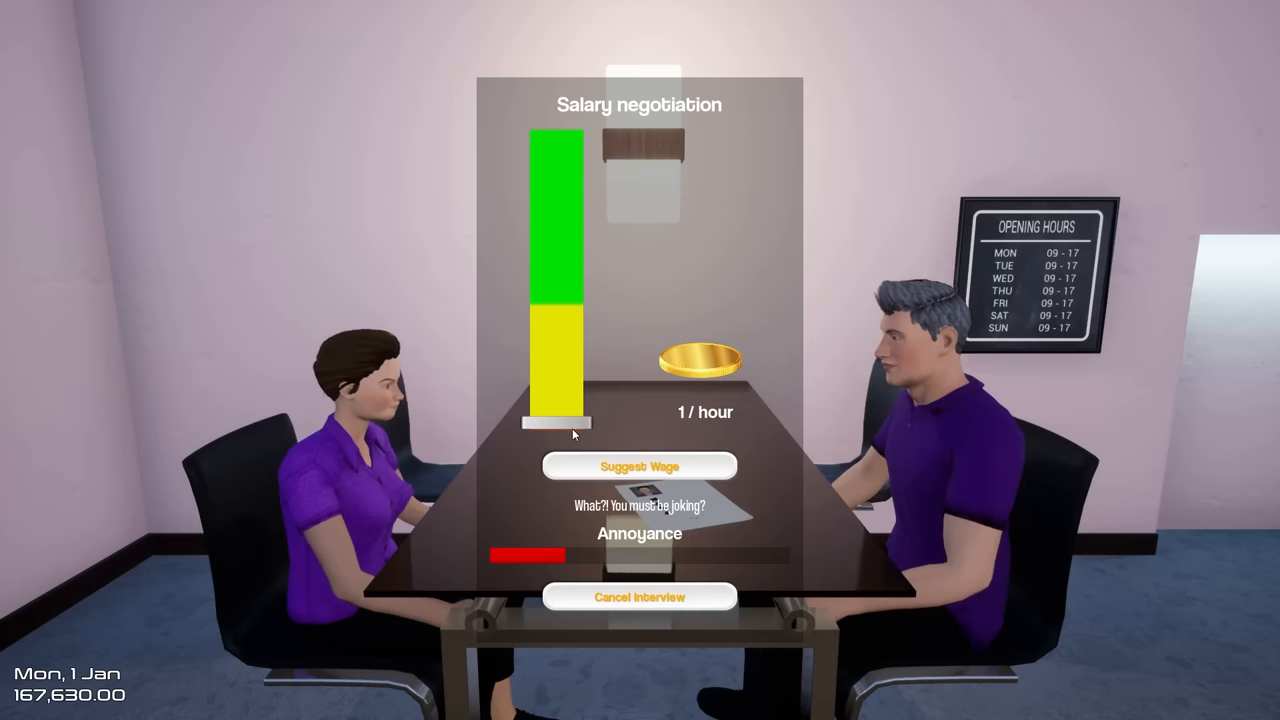
left_click_drag(558, 424, 588, 420)
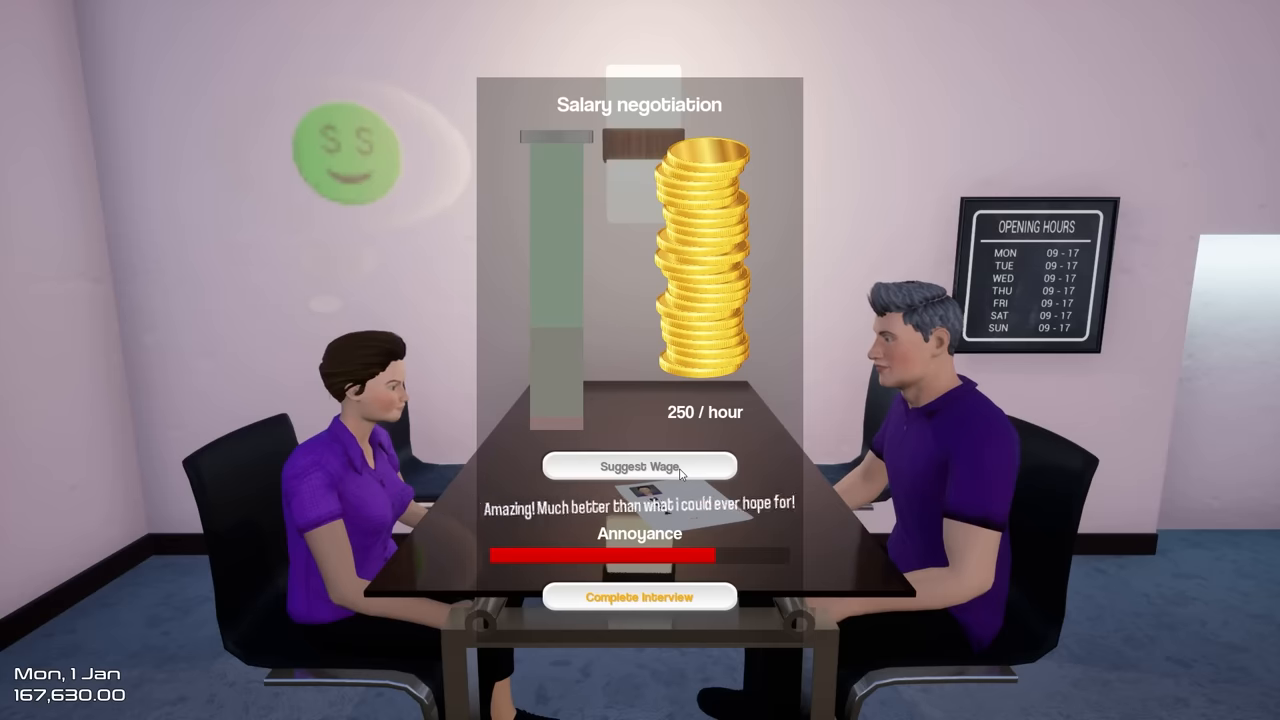
left_click(640, 596)
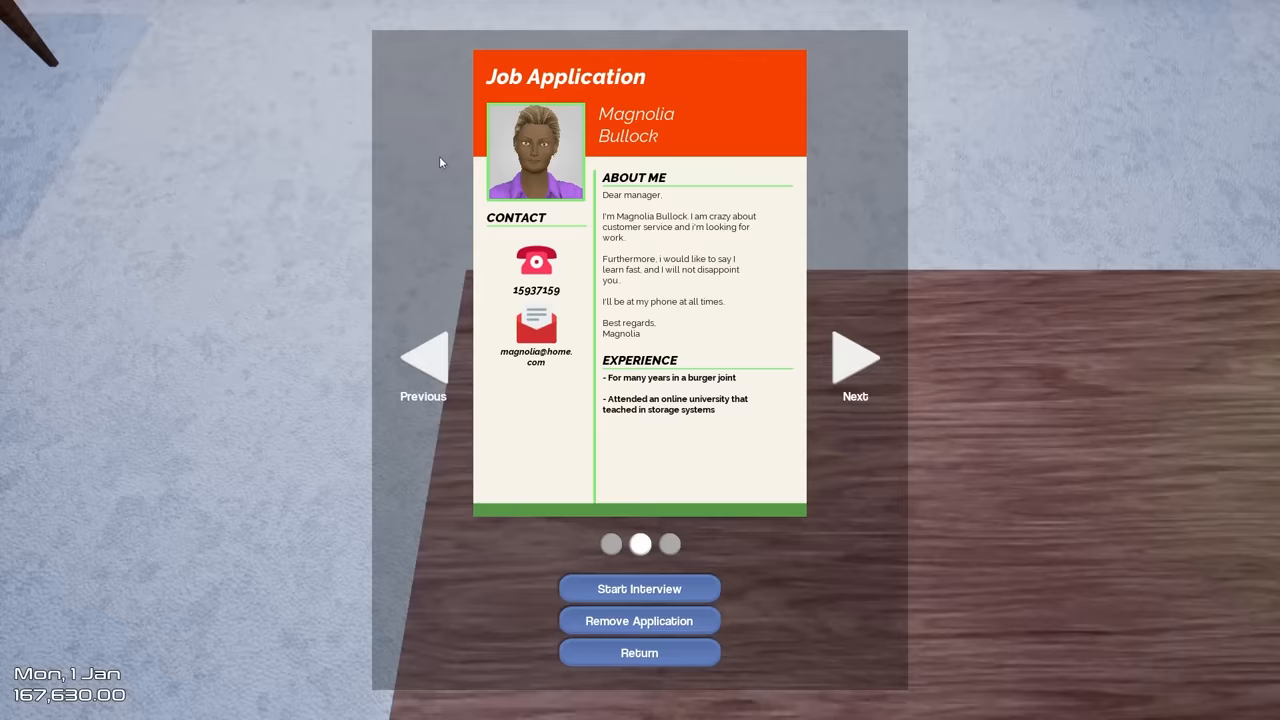
mouse_move(510, 130)
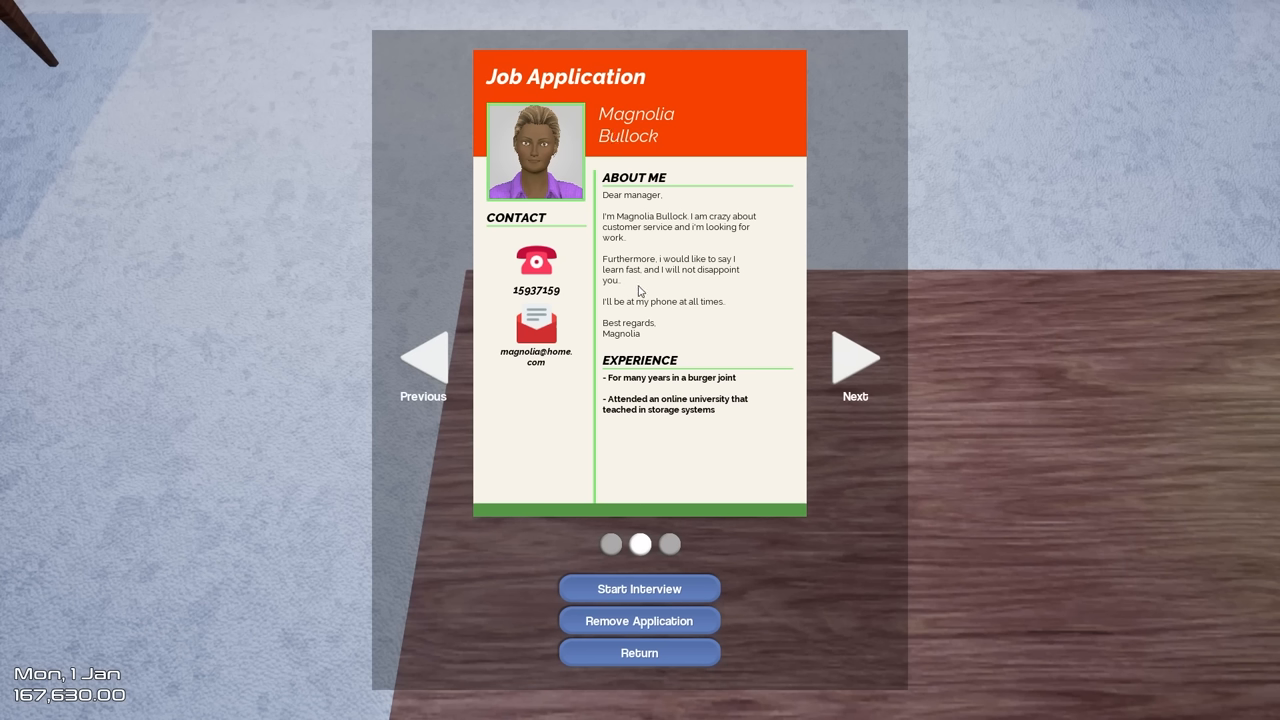
mouse_move(620, 312)
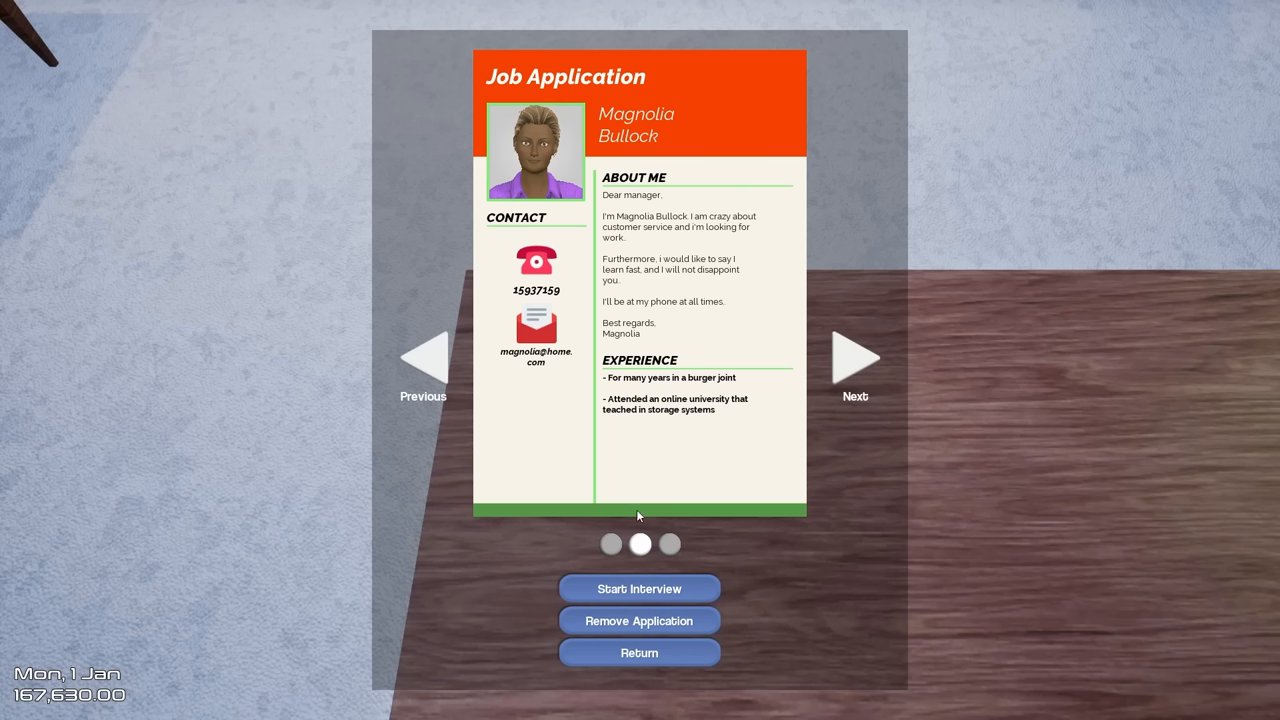
Step: Begin Magnolia Bullock's interview and spend all her skill points
left_click(640, 652)
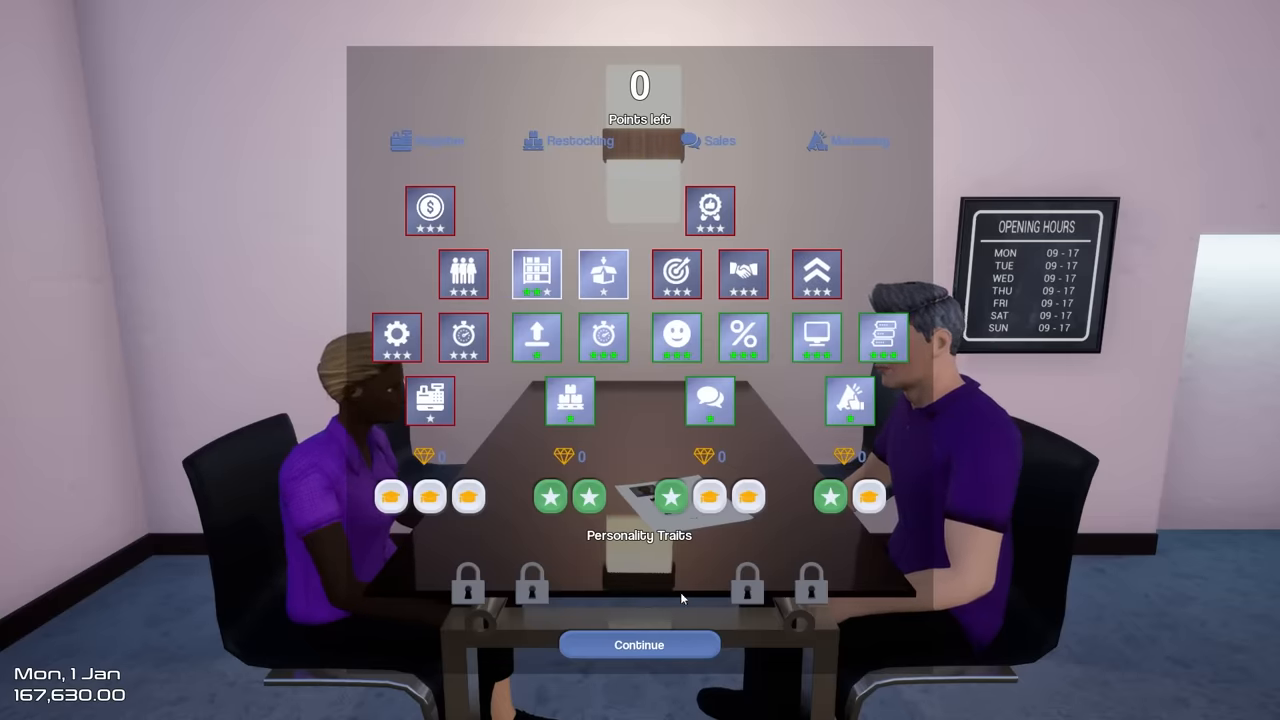
left_click(640, 644)
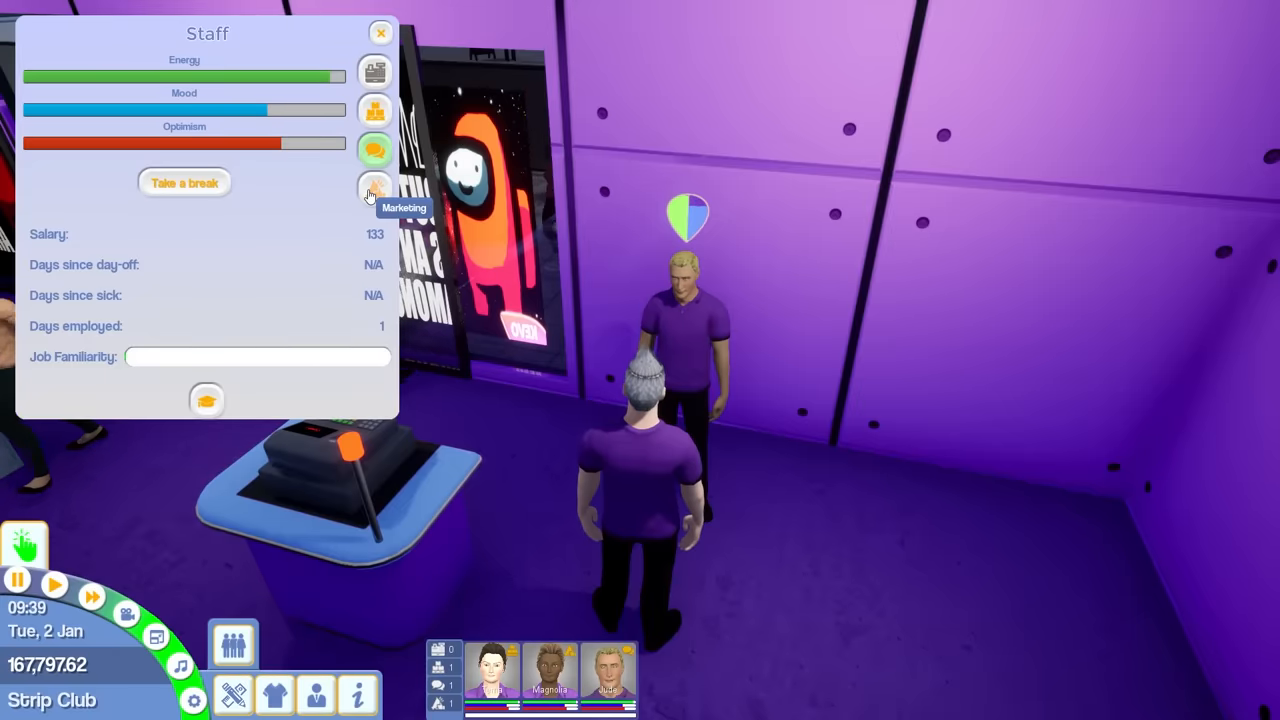
Step: Assign the employee to the Marketing role during day two
left_click(380, 32)
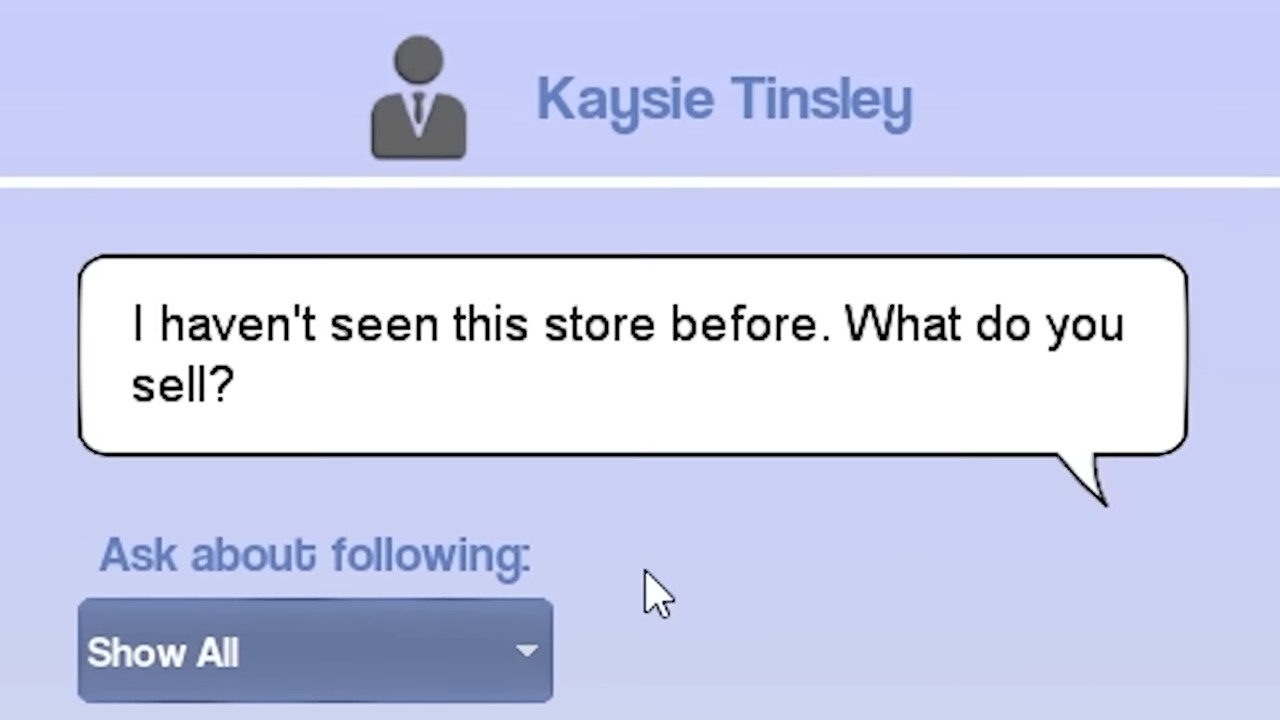
left_click(314, 650)
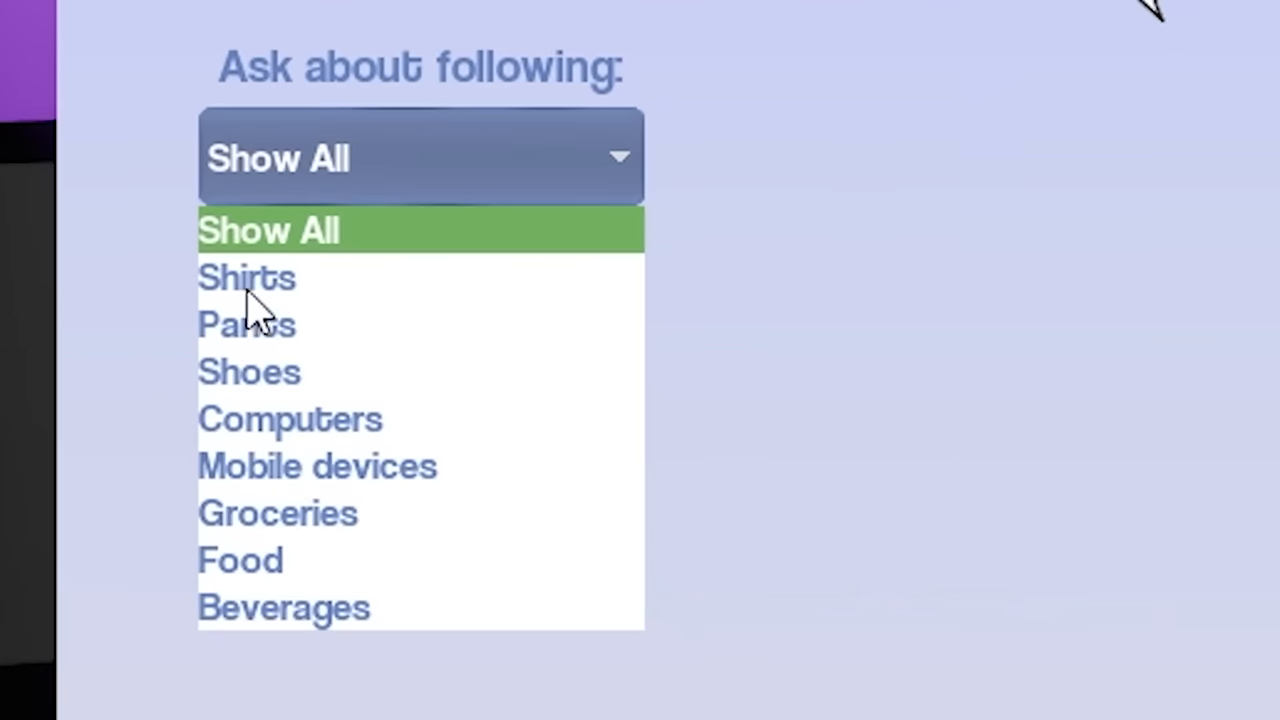
left_click(246, 324)
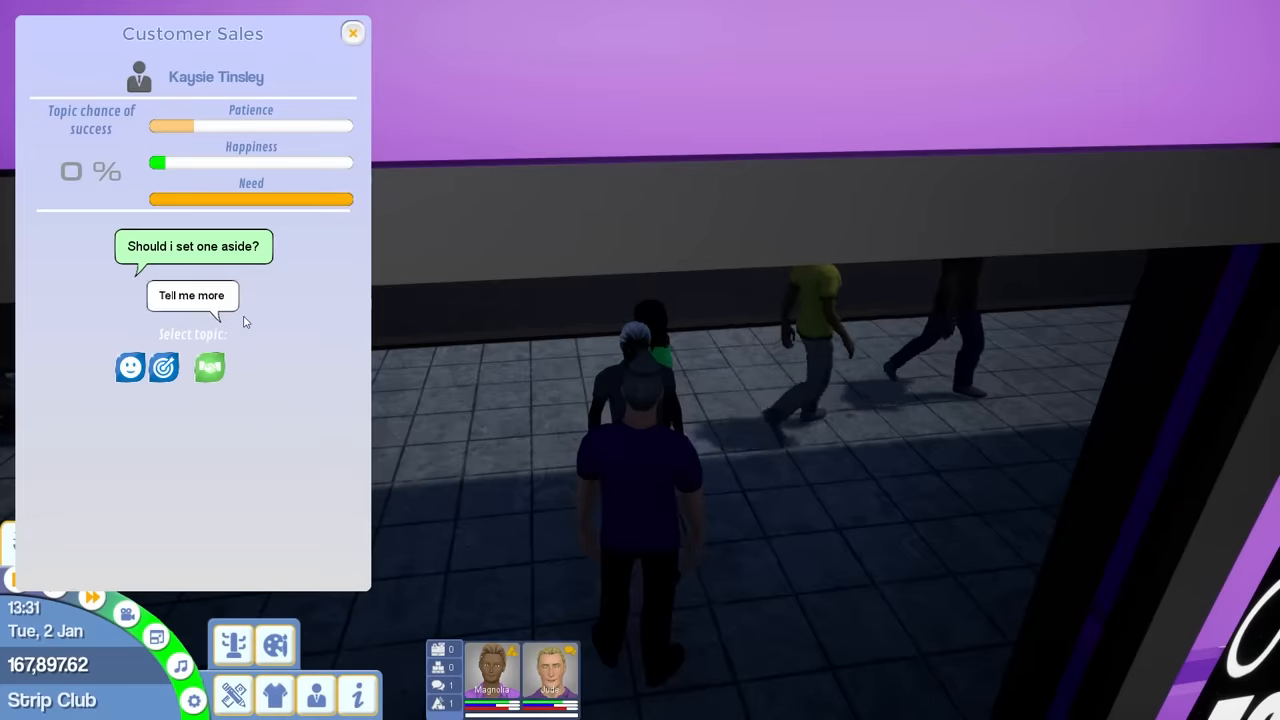
left_click(192, 294)
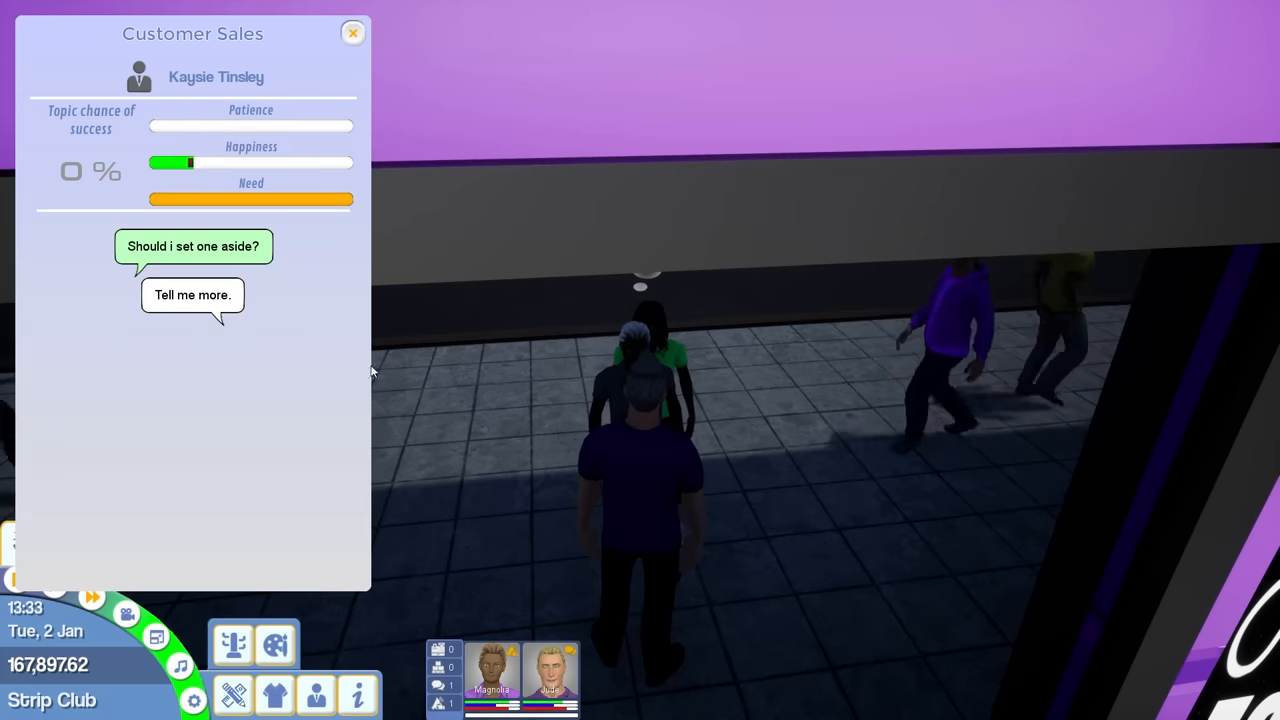
left_click(352, 32)
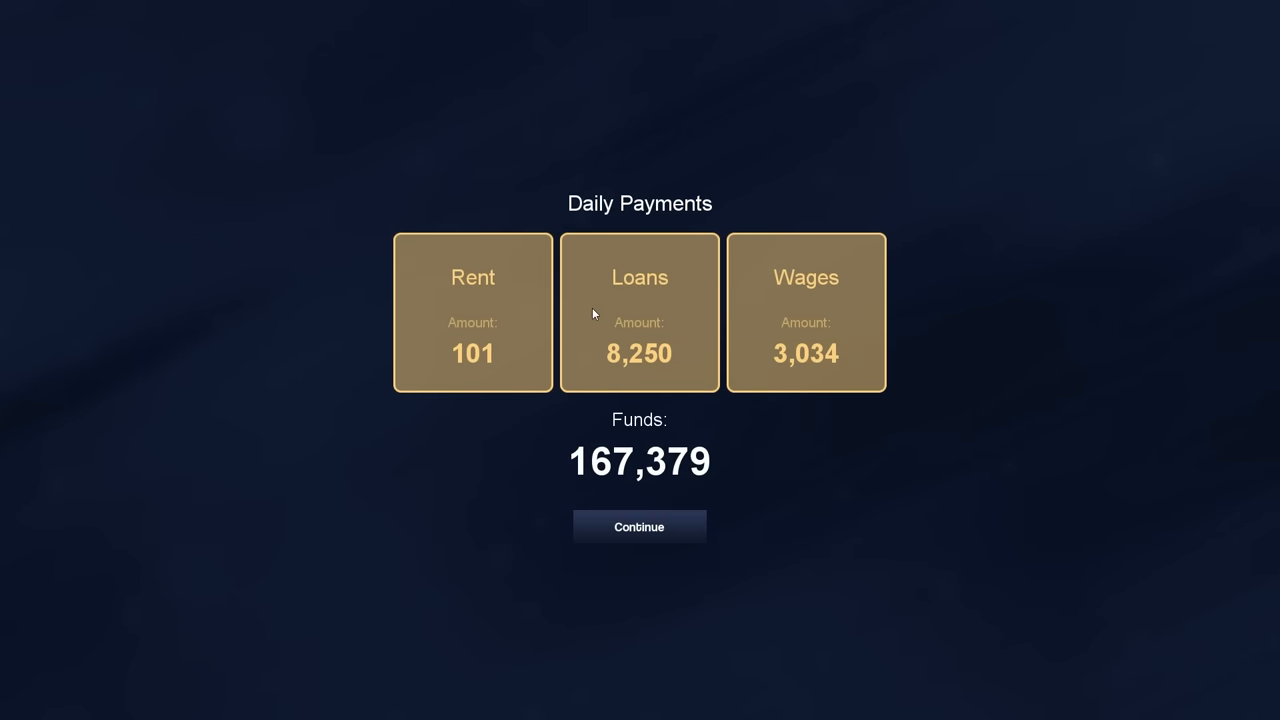
Step: Accept the daily payments, dismiss the new employee's Staff Overview, and bring up the advertising planner
left_click(640, 528)
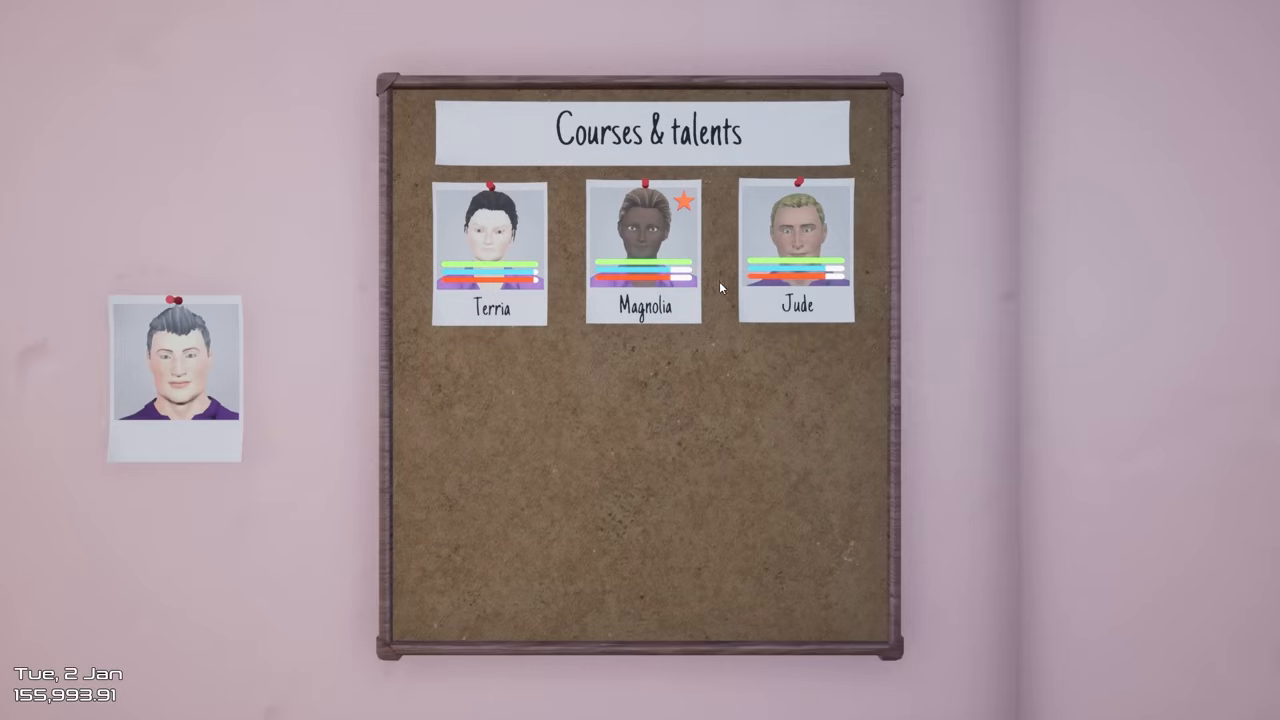
left_click(796, 248)
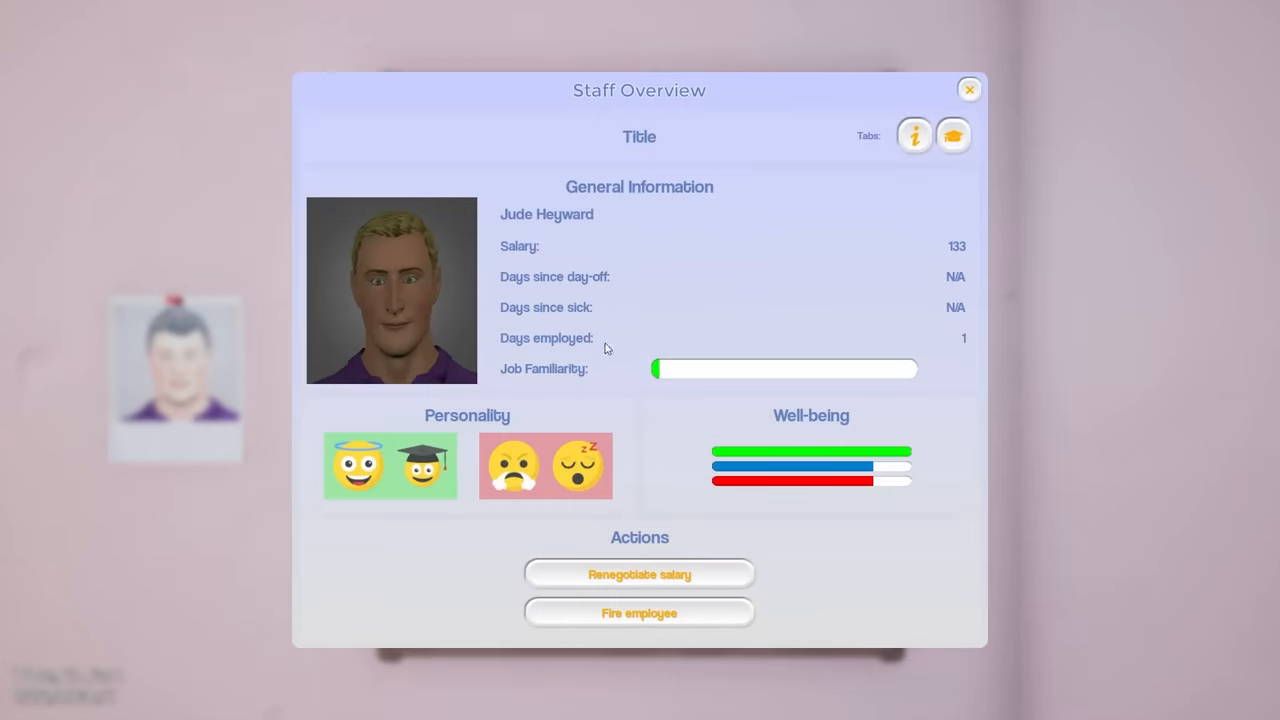
left_click(968, 88)
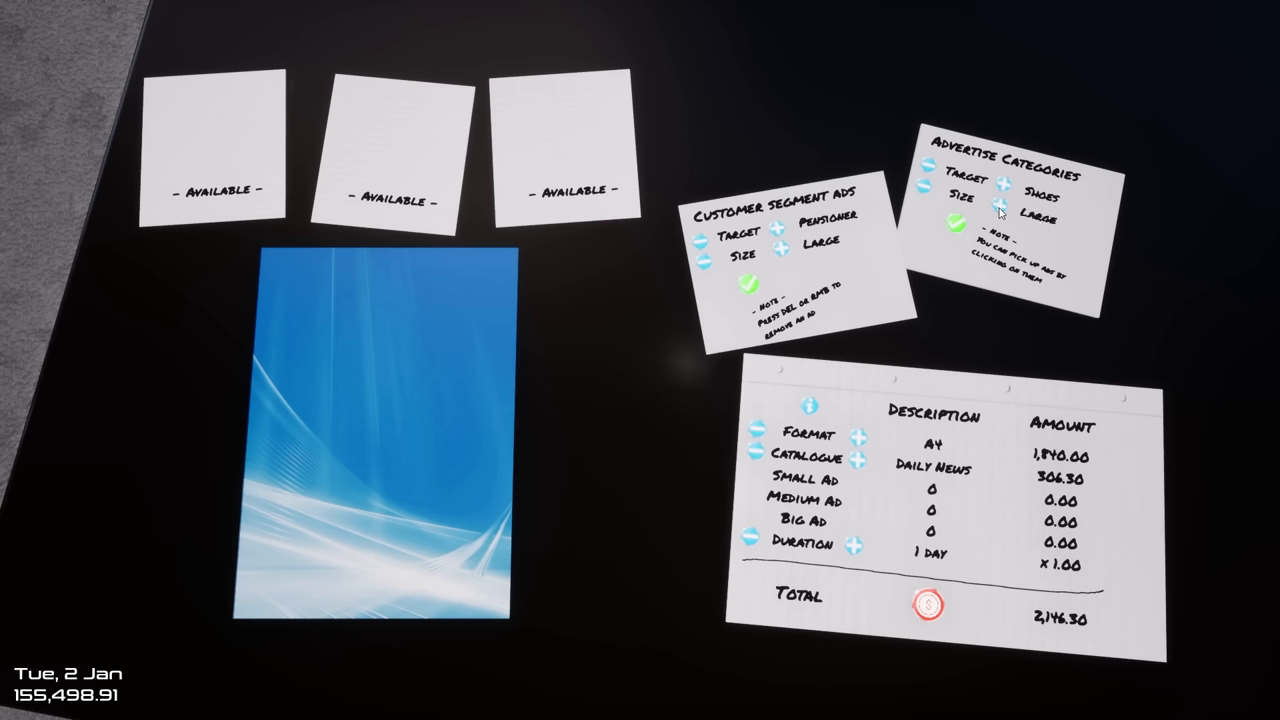
mouse_move(996, 620)
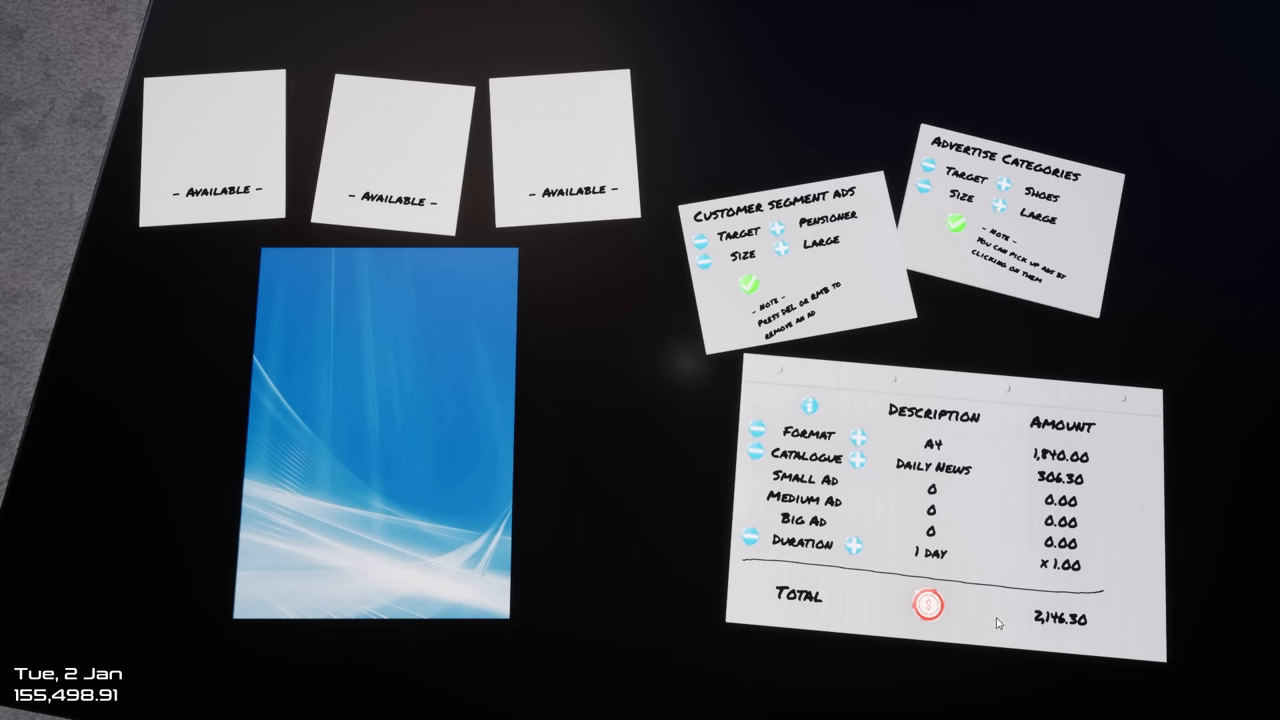
mouse_move(344, 404)
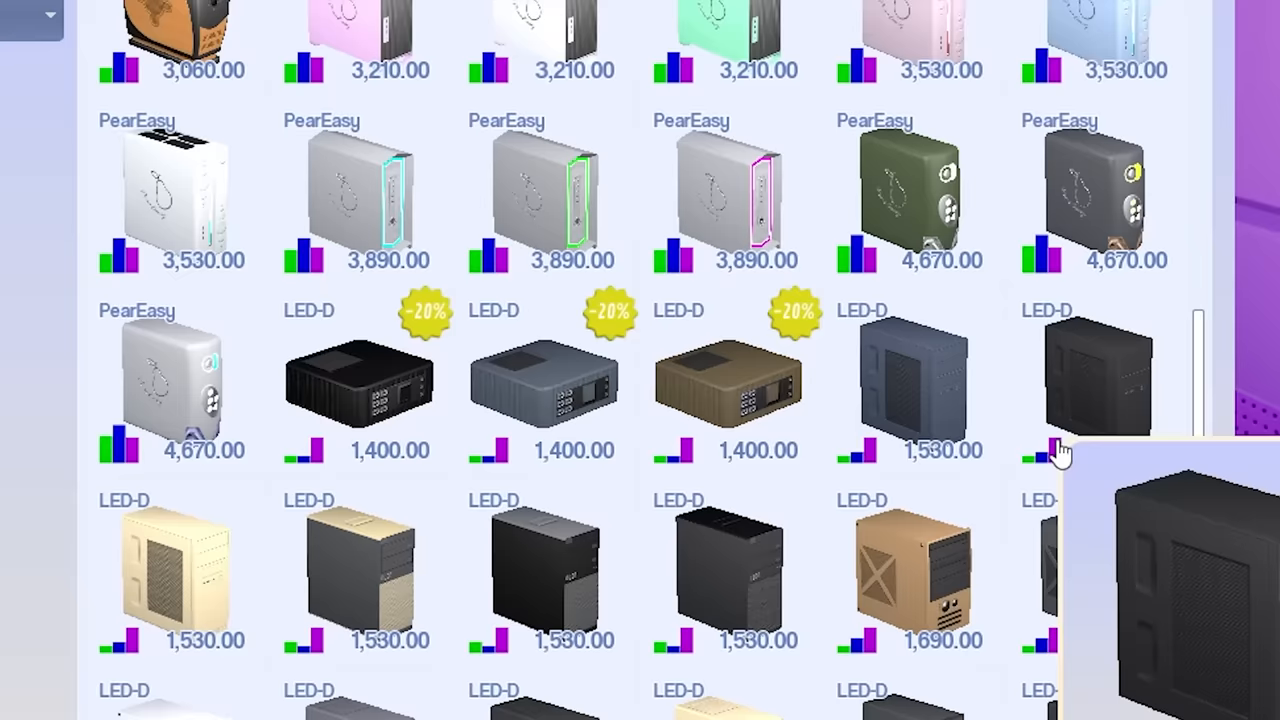
Step: Browse down the computer catalogue toward the PearEasy and LED-D range
scroll("down", 3)
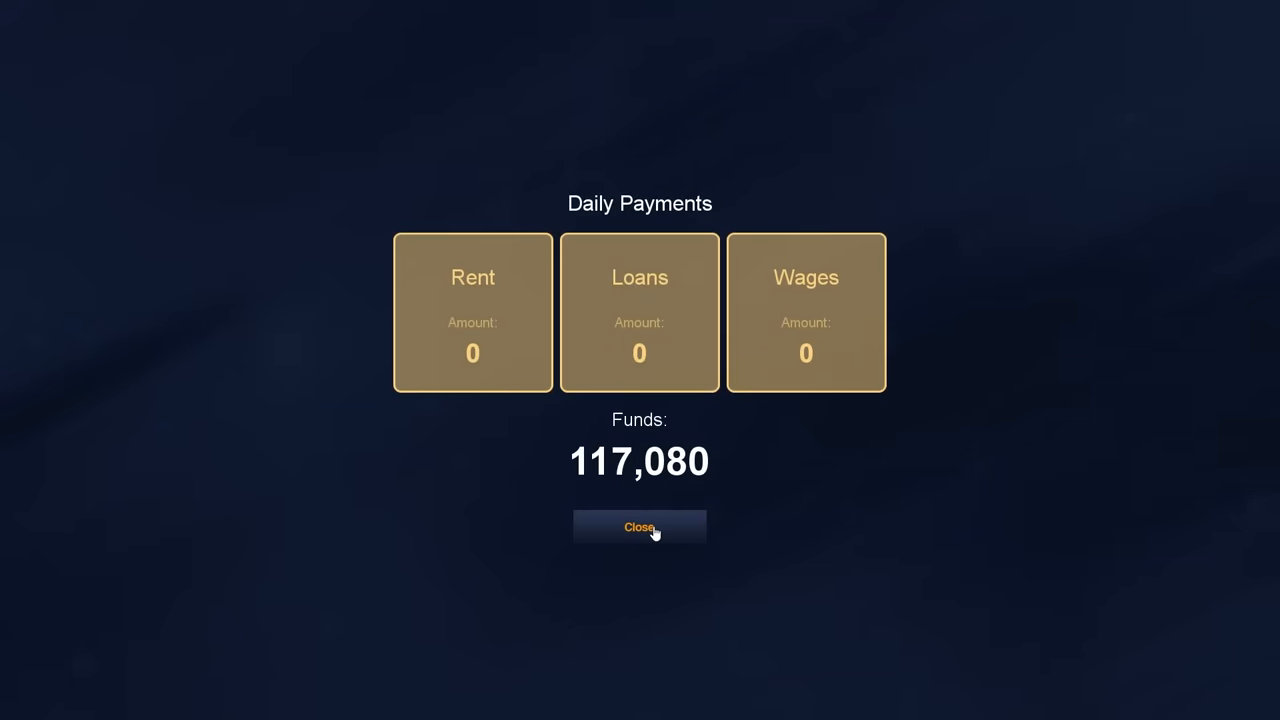
Step: Dismiss the daily payments summary and set the job application aside without interviewing
left_click(640, 528)
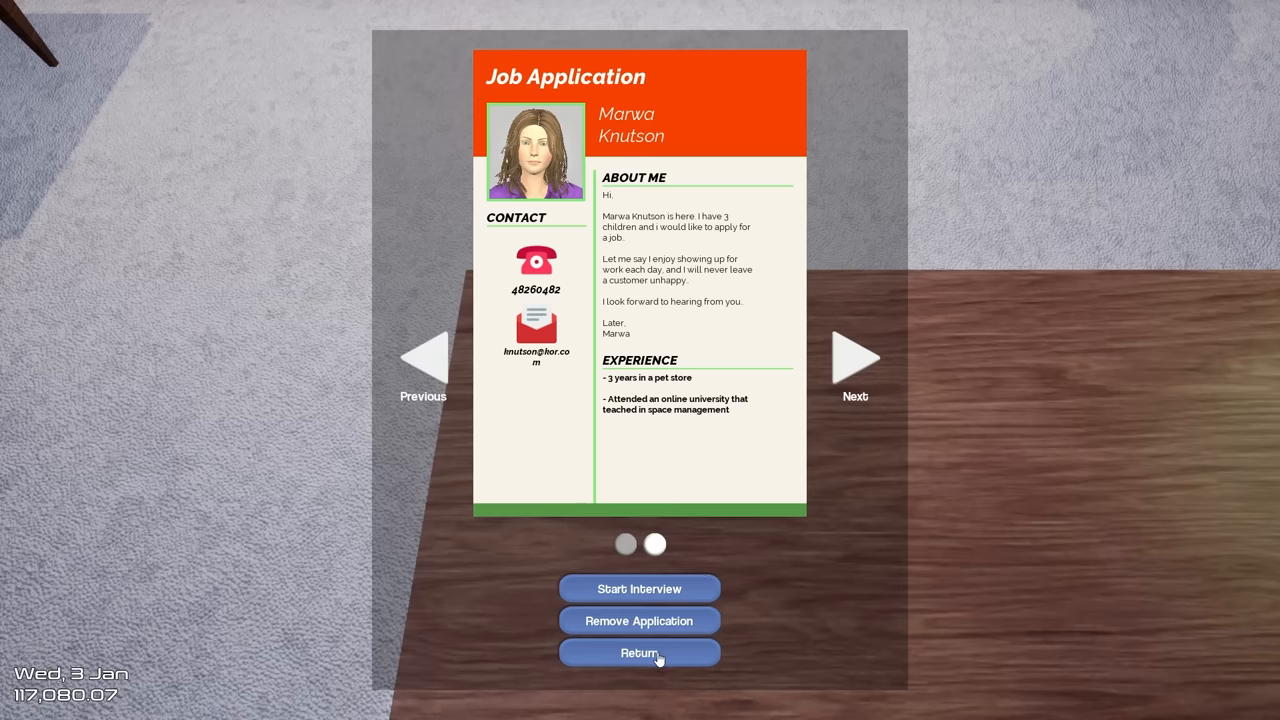
left_click(640, 652)
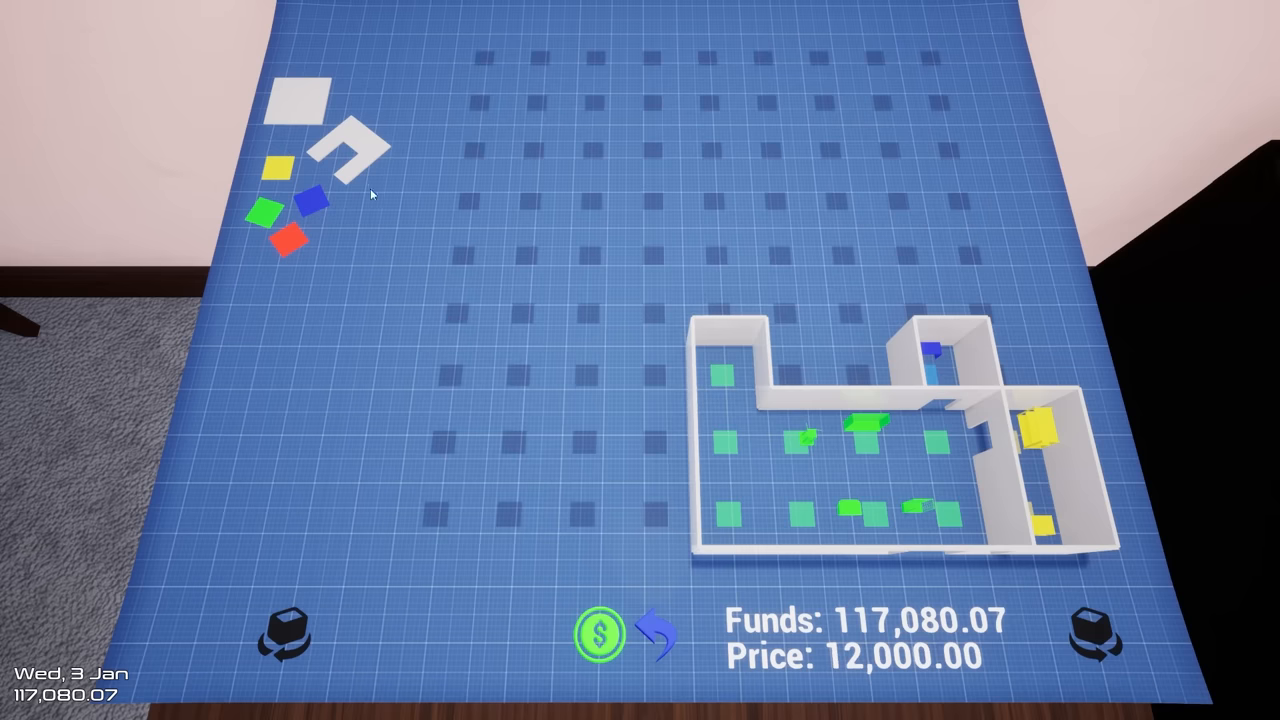
Step: Begin extending the store floor plan outward into new maze corridors
left_click(722, 252)
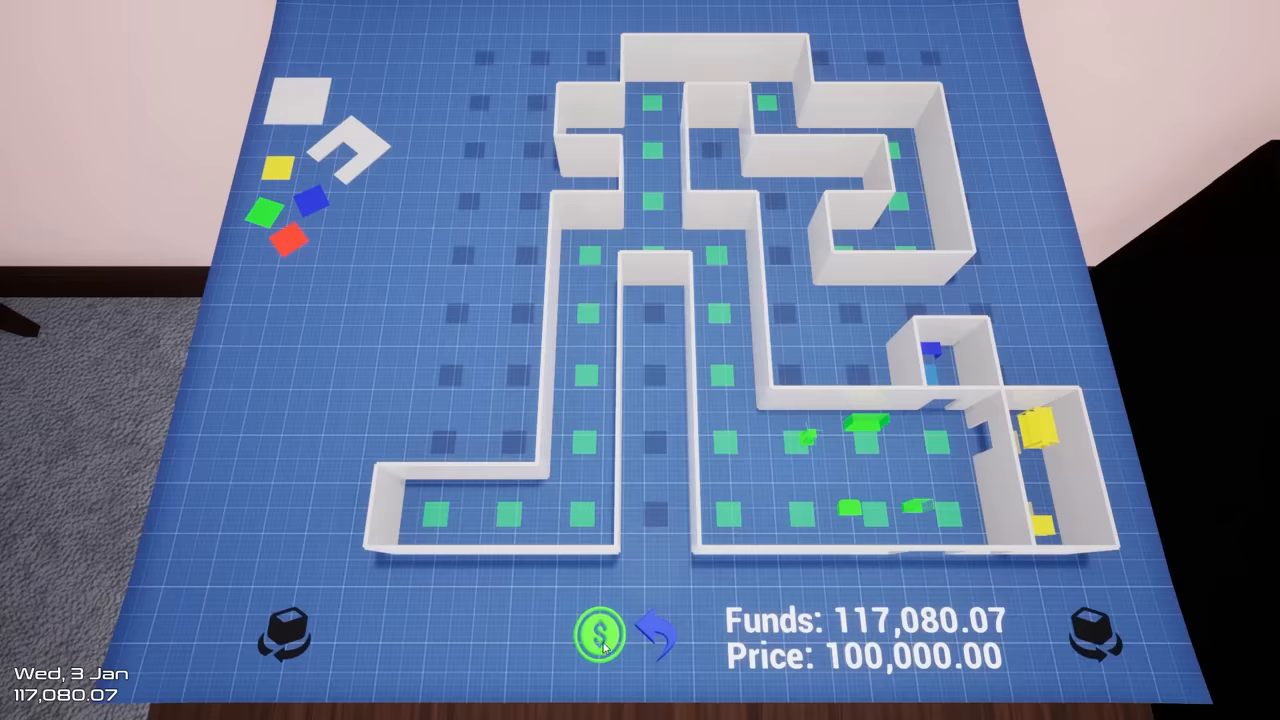
mouse_move(600, 642)
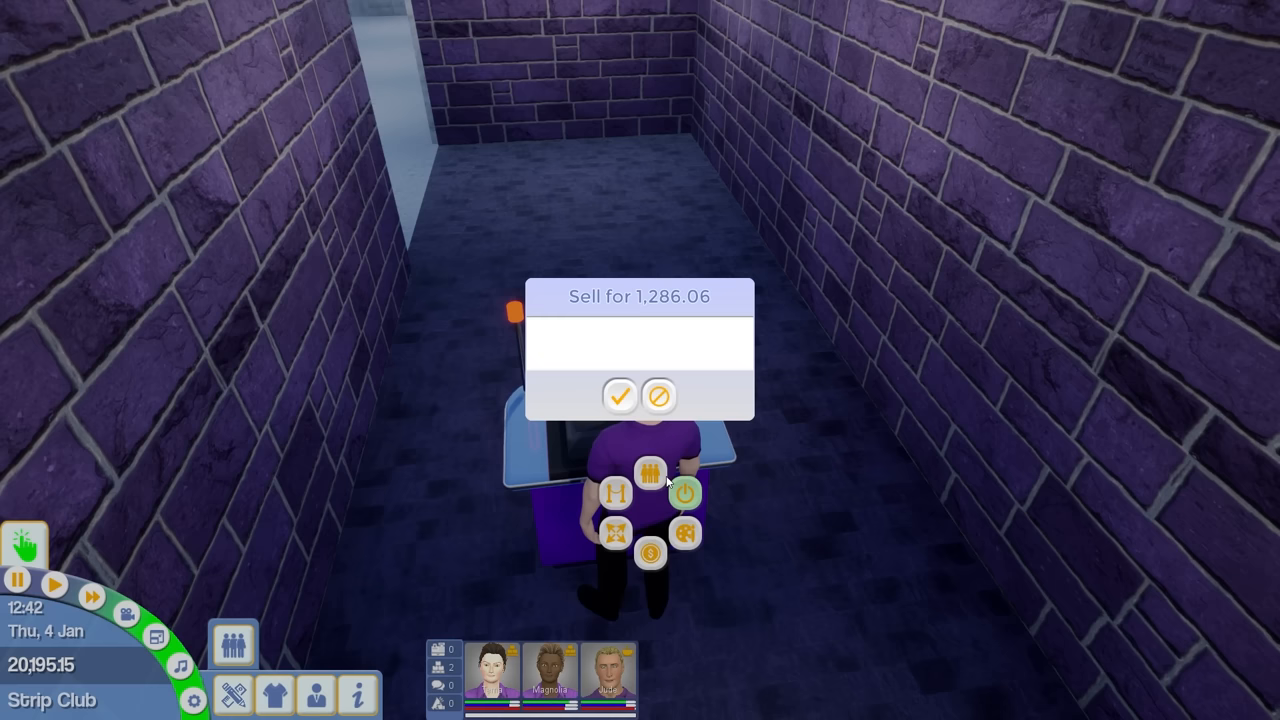
Step: Dismiss the sell price prompt and view a staff member's details during Thursday's trading
left_click(620, 396)
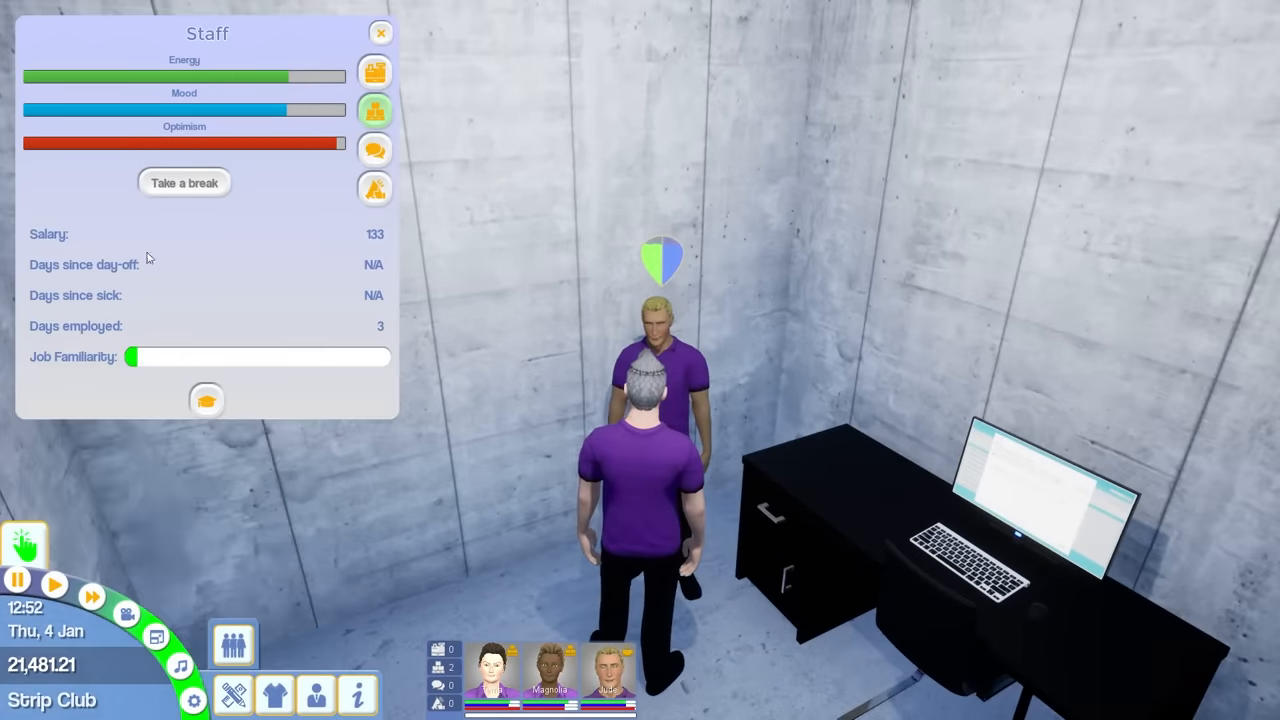
left_click(380, 32)
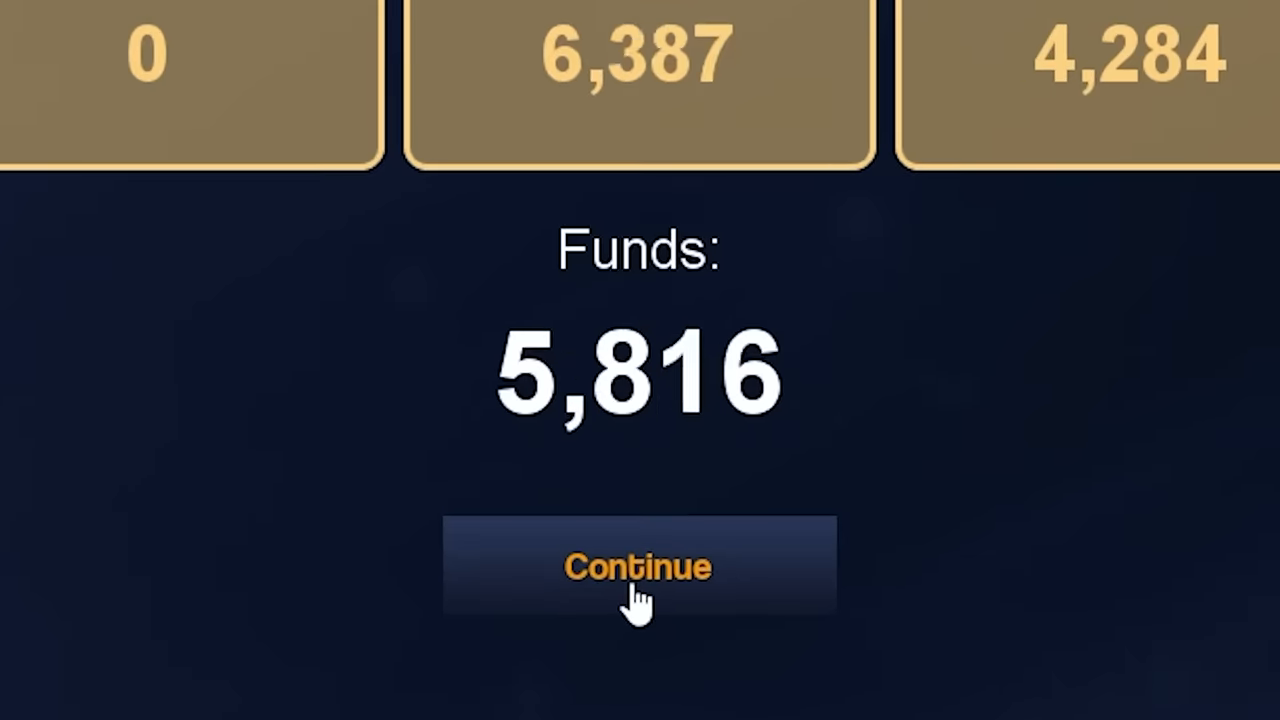
Step: Continue past the day's results and dismiss the daily payments, leaving funds at -4,855
left_click(640, 566)
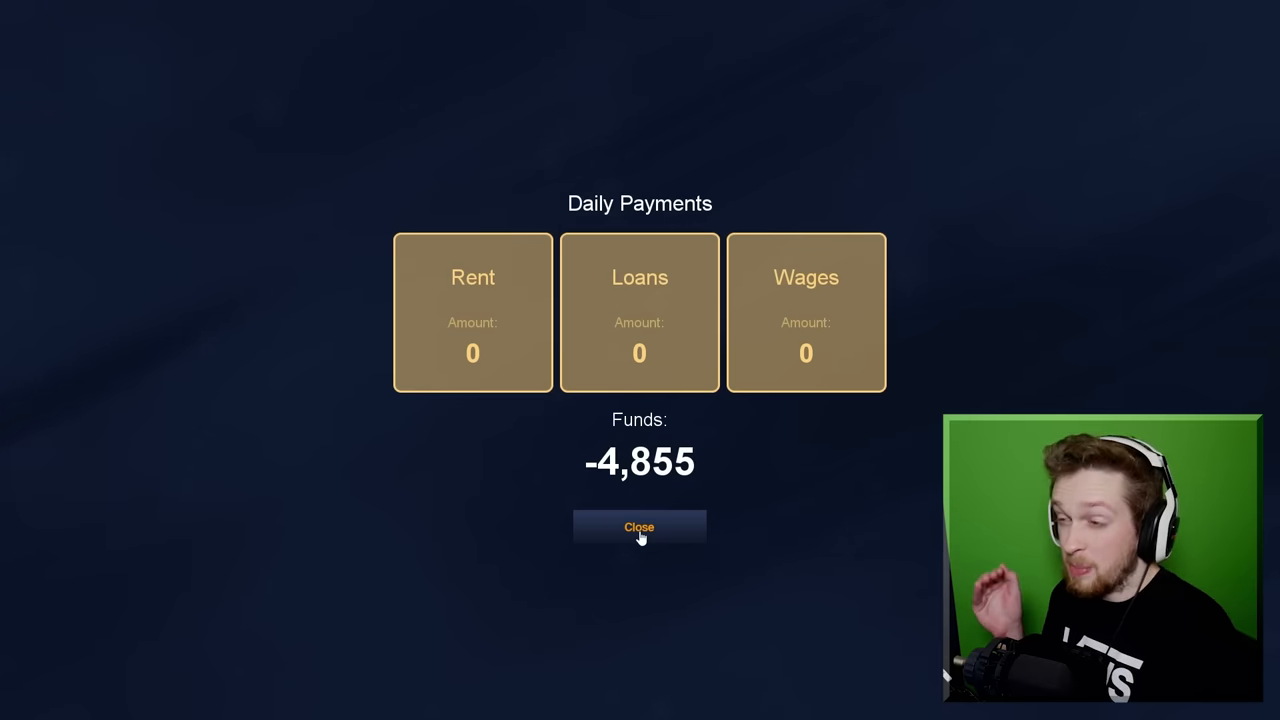
left_click(640, 528)
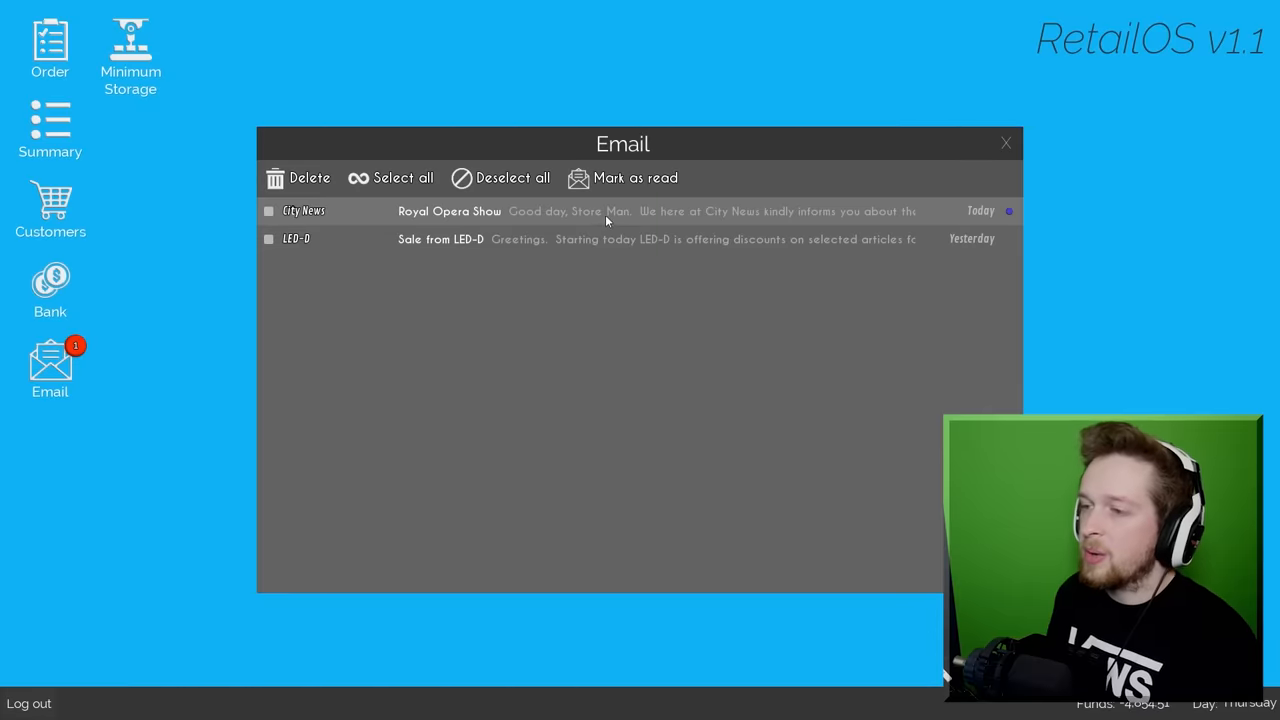
Step: Read the Royal Opera Show email, then log off the store computer
left_click(1006, 144)
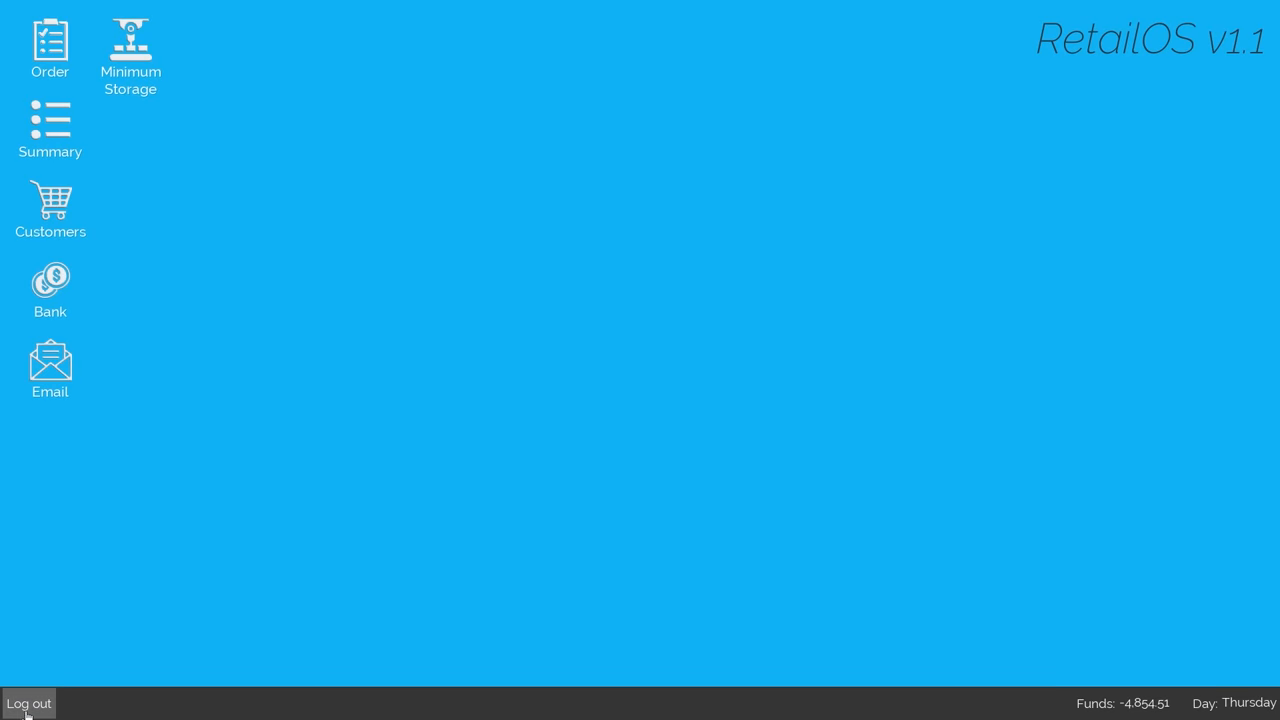
left_click(28, 704)
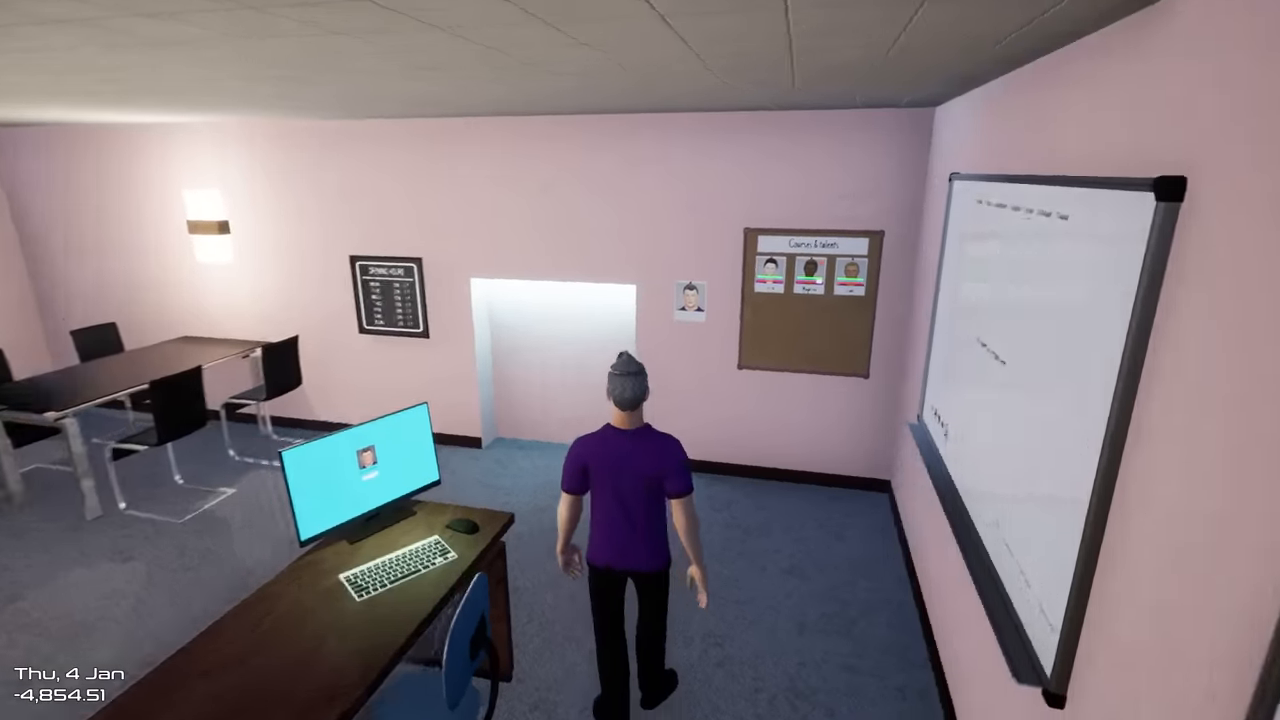